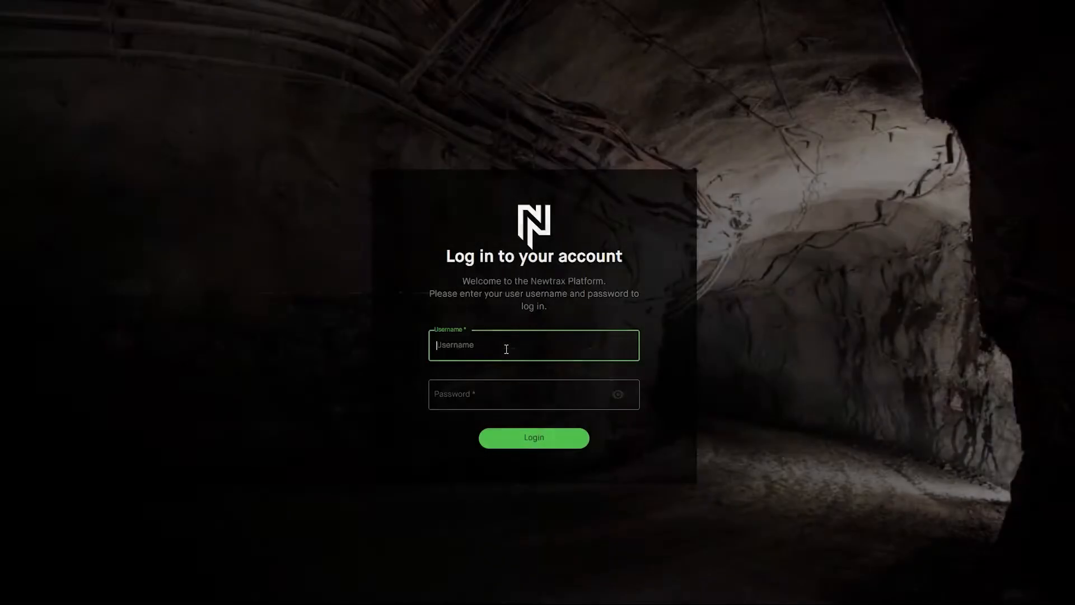
# Step: Log in to Newtrax IoT Hub with the 'newtr' credentials
pyautogui.write('newtrax')
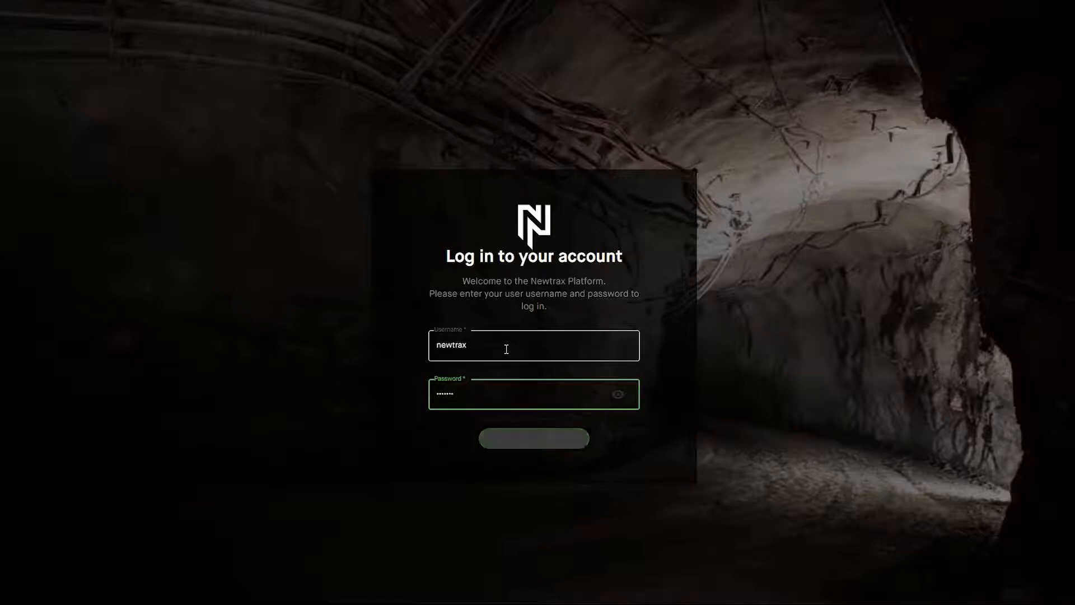
pyautogui.click(534, 438)
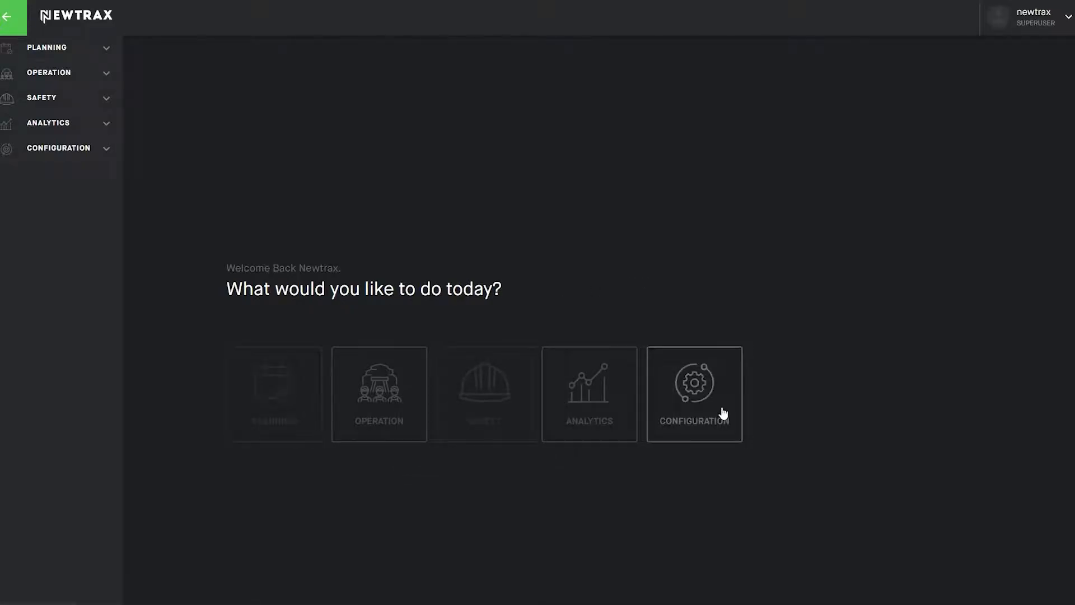
# Step: View the Sandvik Test Mine company settings, then return to the Configuration overview
pyautogui.click(693, 394)
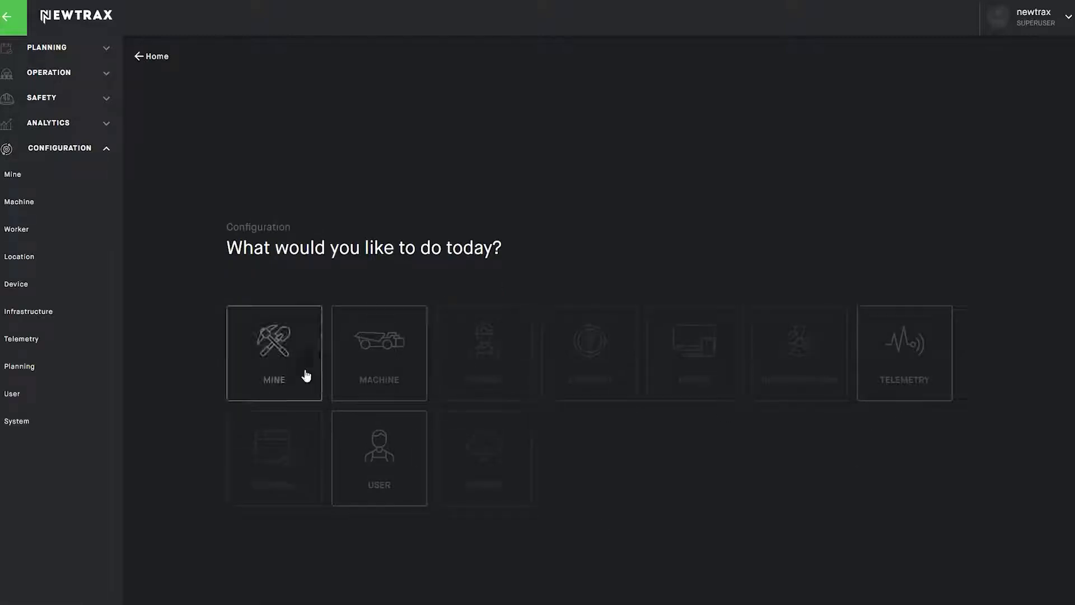
pyautogui.click(274, 353)
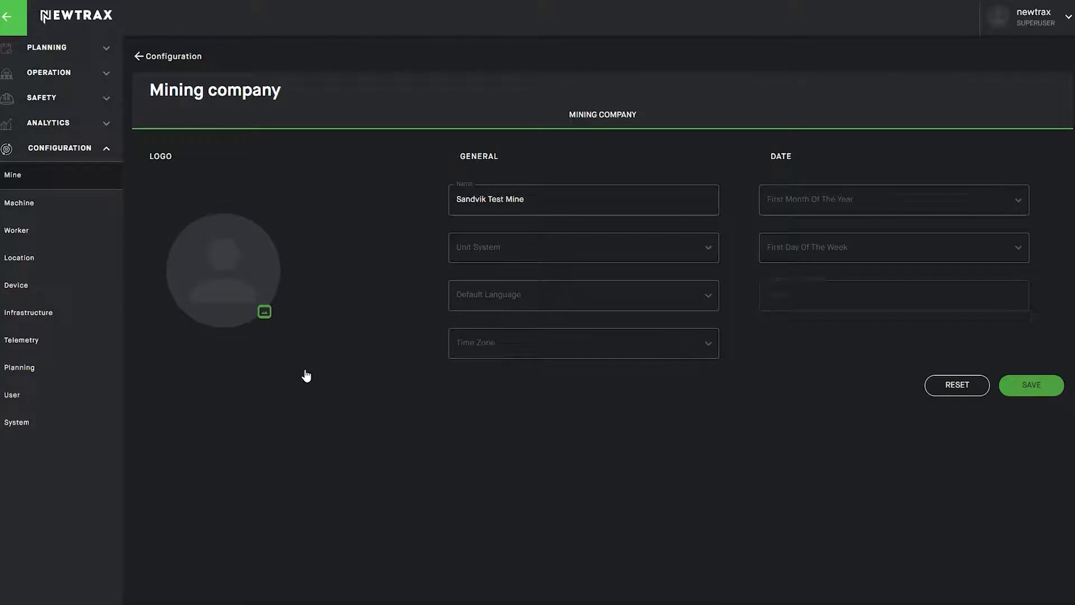
pyautogui.moveTo(252, 167)
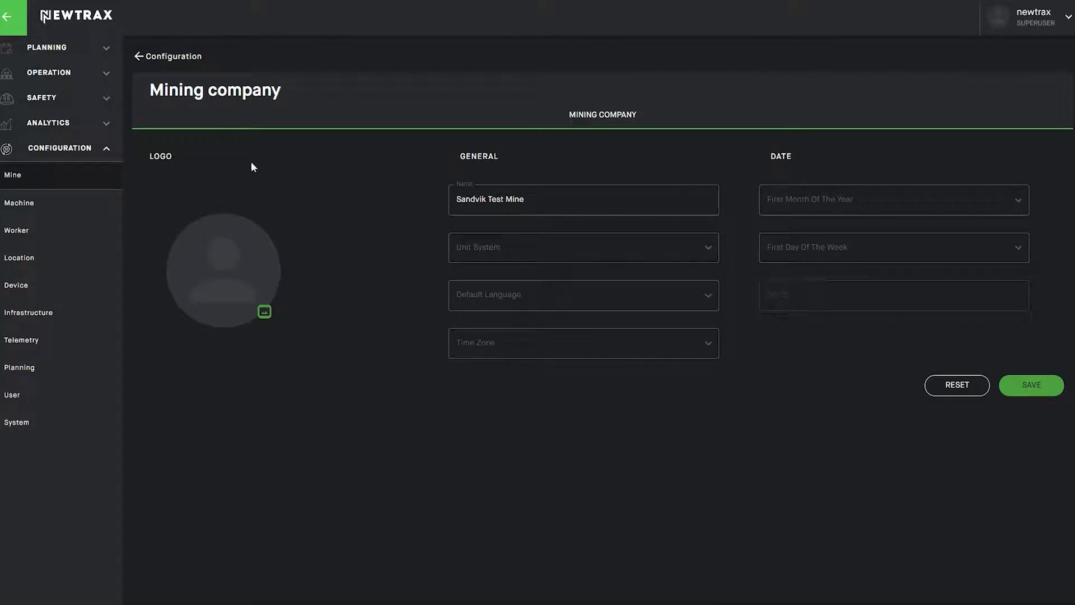
pyautogui.moveTo(174, 56)
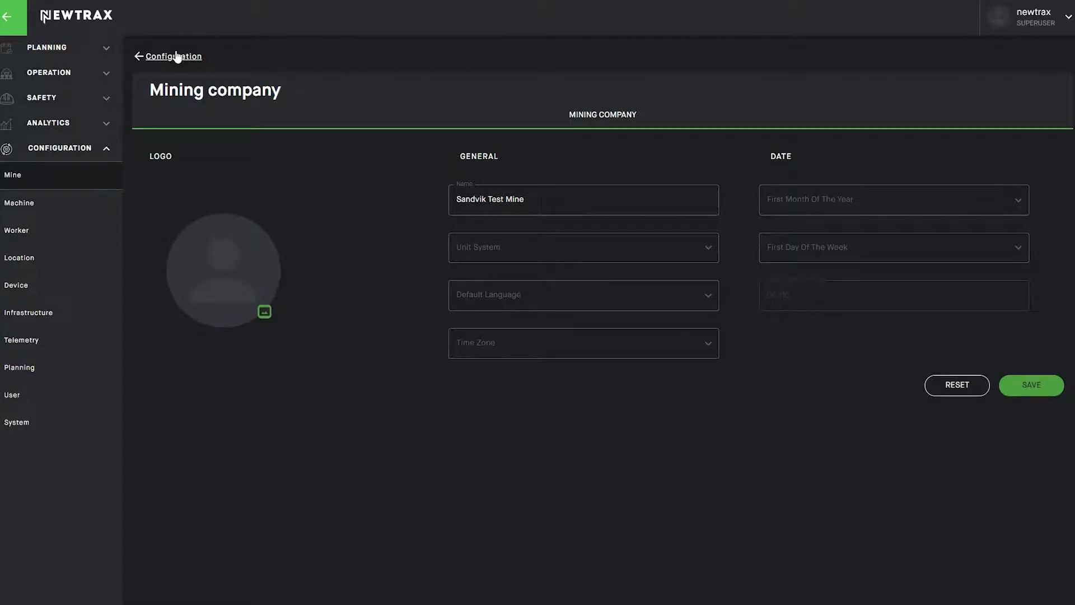
pyautogui.click(173, 56)
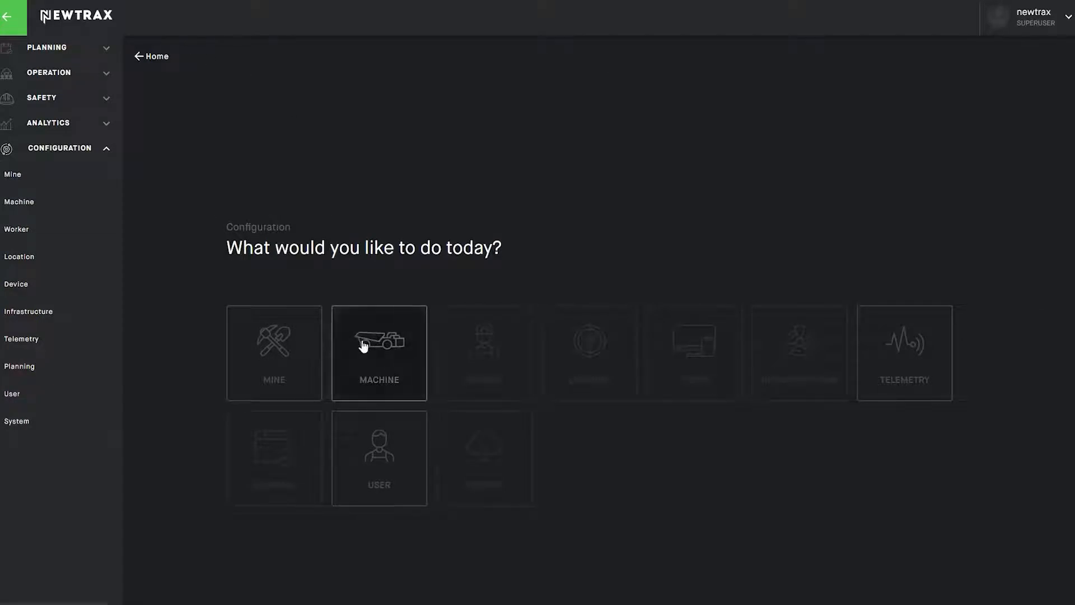
# Step: In Machine types, preview and cancel Development Drill Rigs, then open Shovels for editing
pyautogui.click(378, 352)
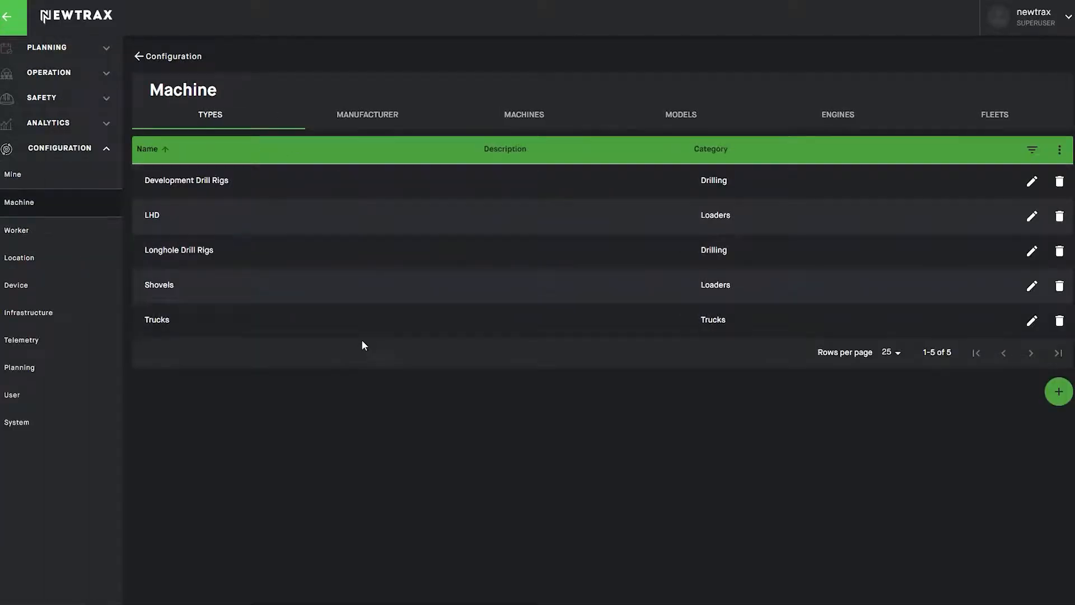
pyautogui.moveTo(123, 391)
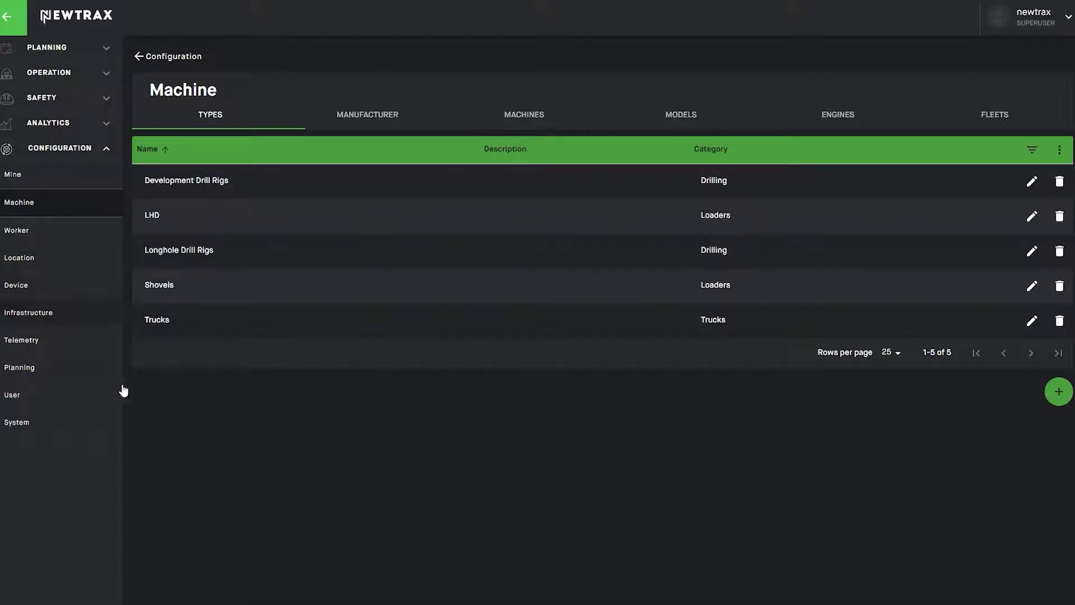
pyautogui.moveTo(1057, 391)
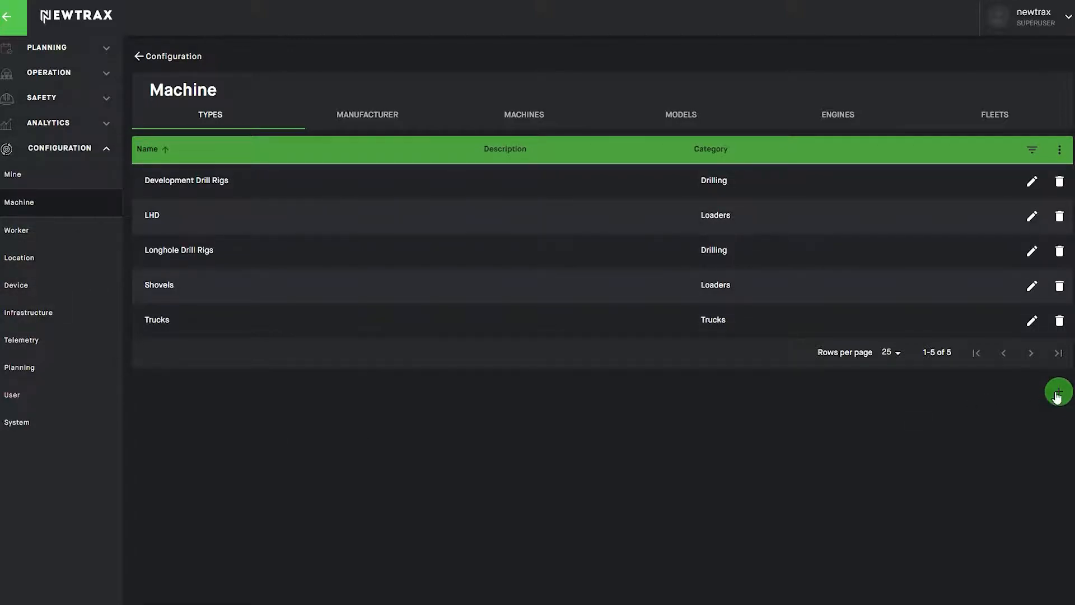
pyautogui.click(1031, 180)
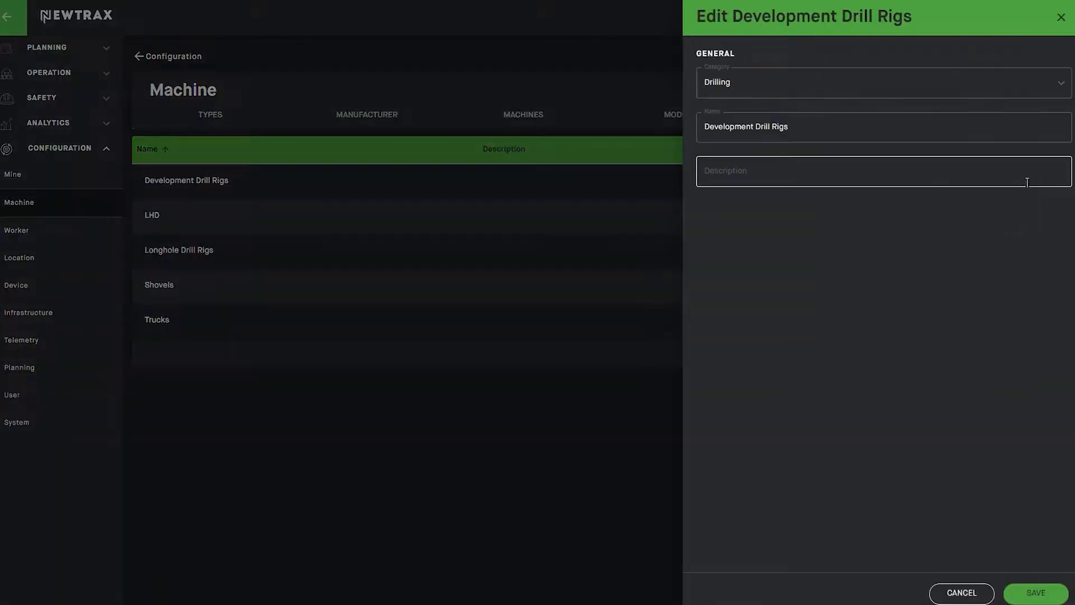
pyautogui.click(961, 593)
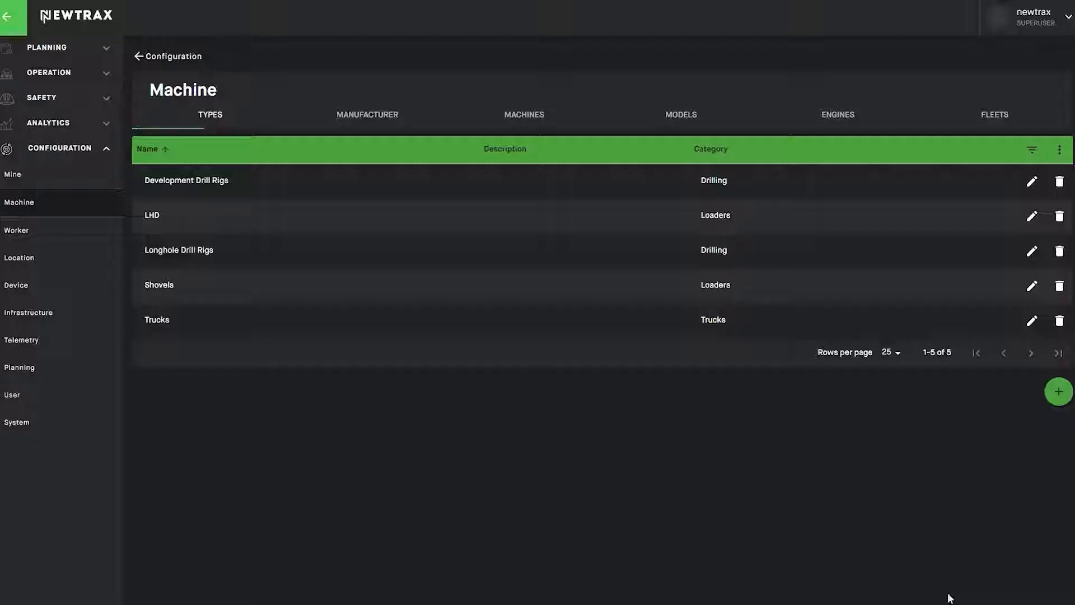
pyautogui.click(1031, 320)
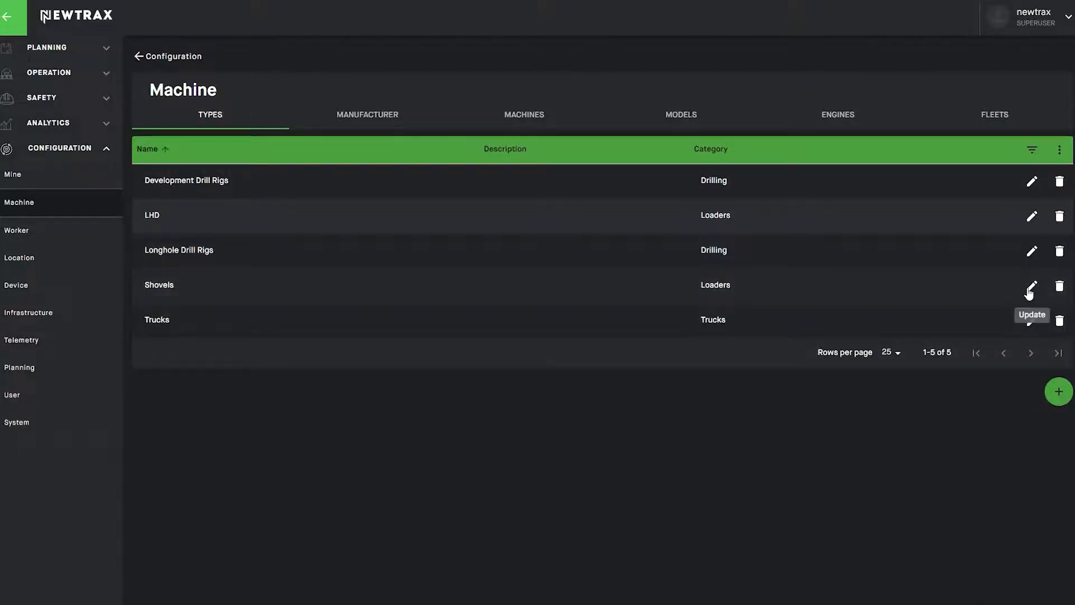
pyautogui.click(1032, 287)
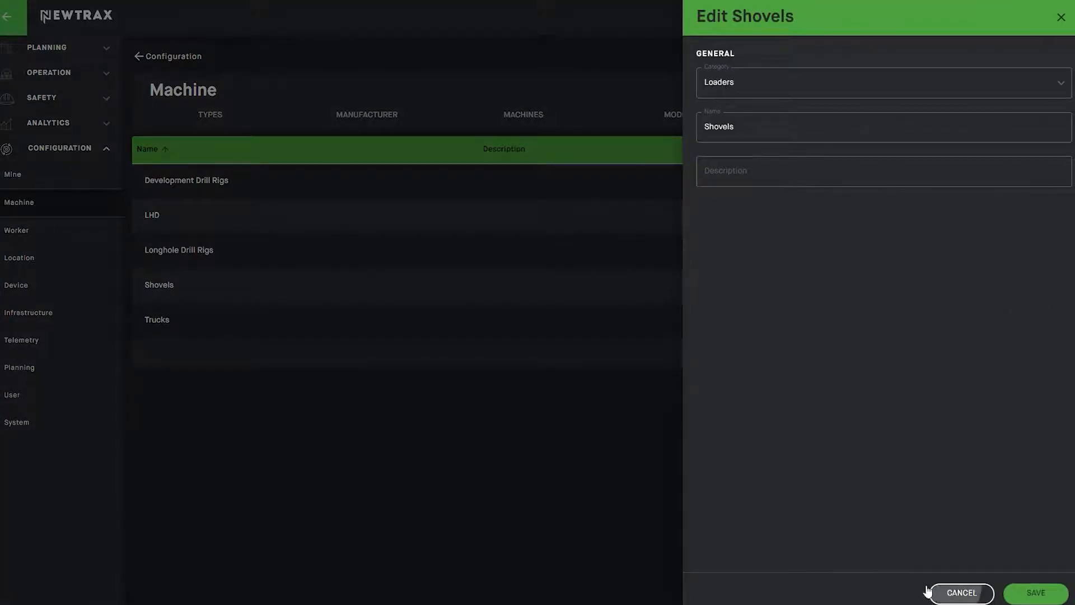
# Step: Cancel the Shovels form and browse the machine models and engines lists
pyautogui.click(961, 593)
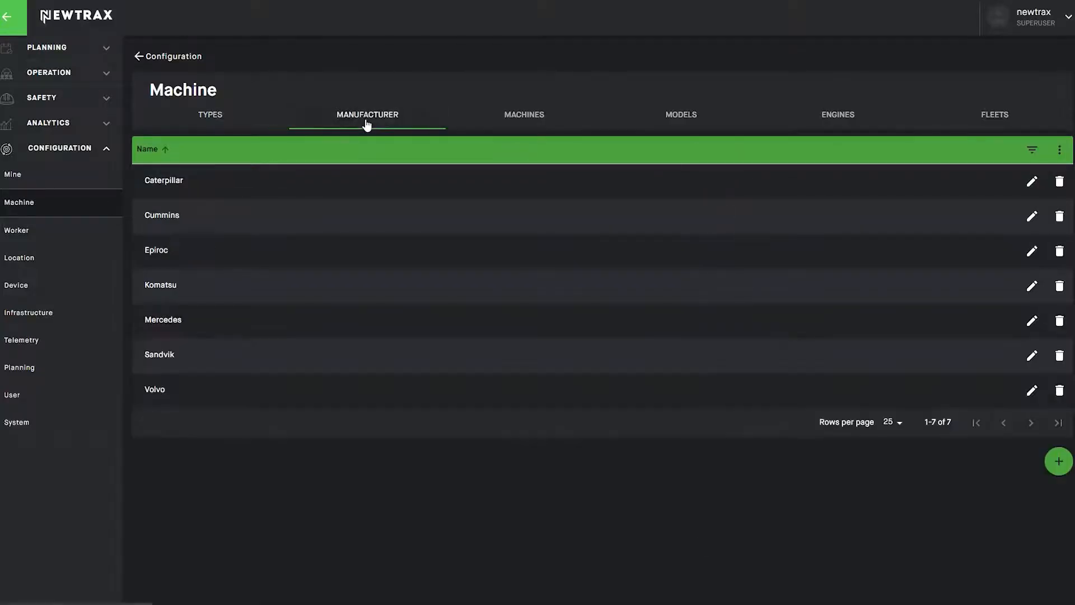
pyautogui.moveTo(437, 128)
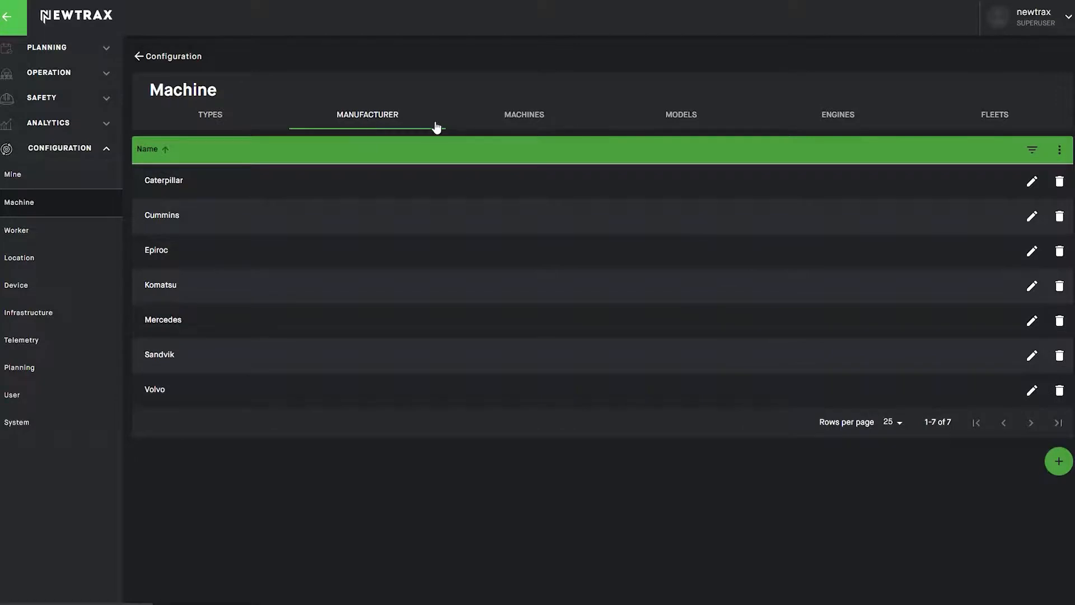
pyautogui.moveTo(675, 122)
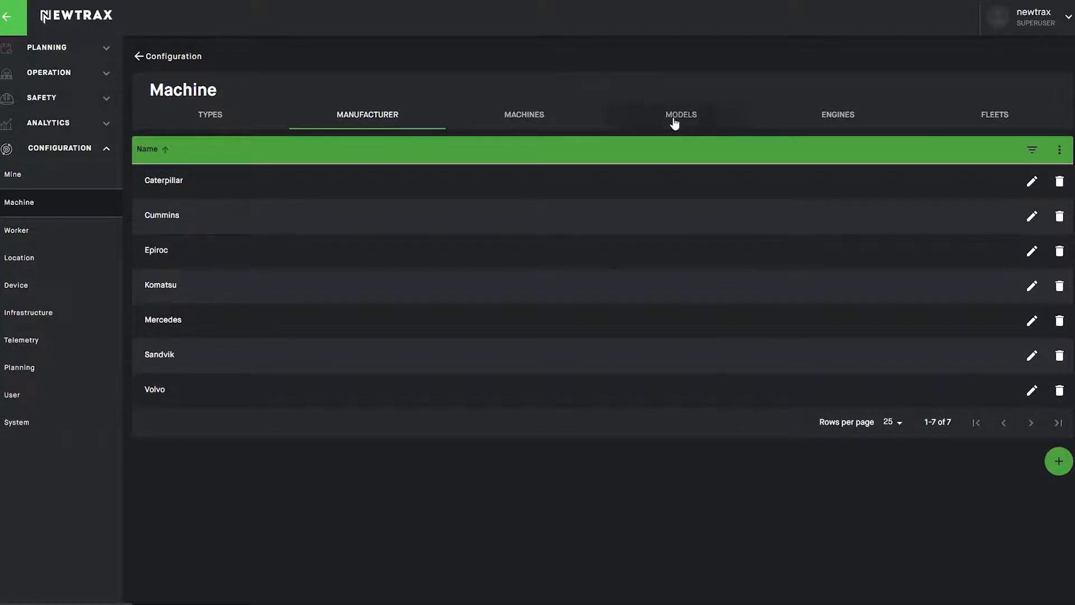
pyautogui.click(679, 114)
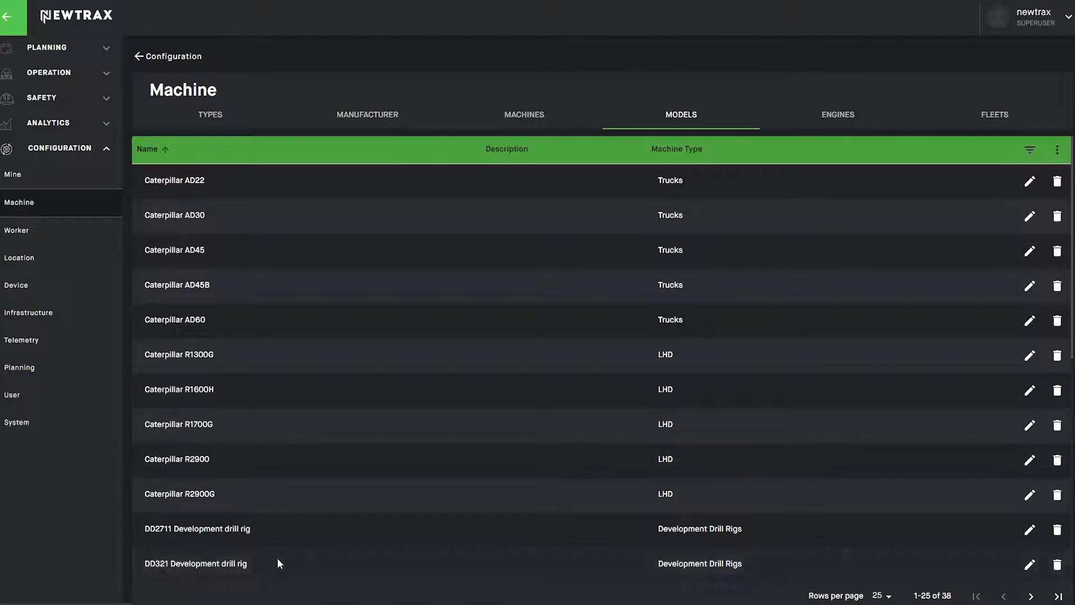
pyautogui.moveTo(853, 121)
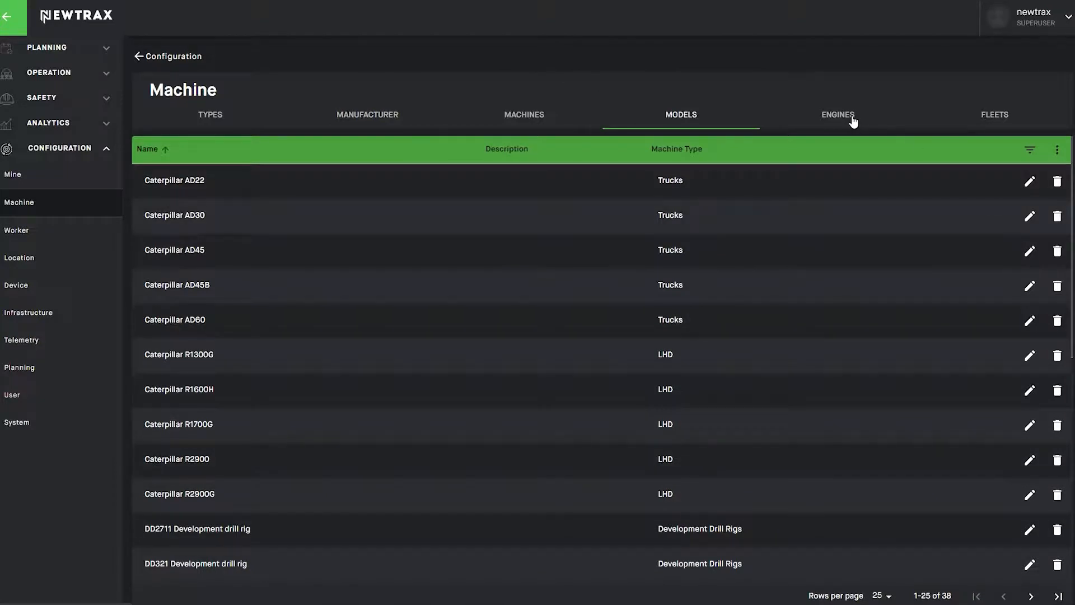
pyautogui.click(837, 114)
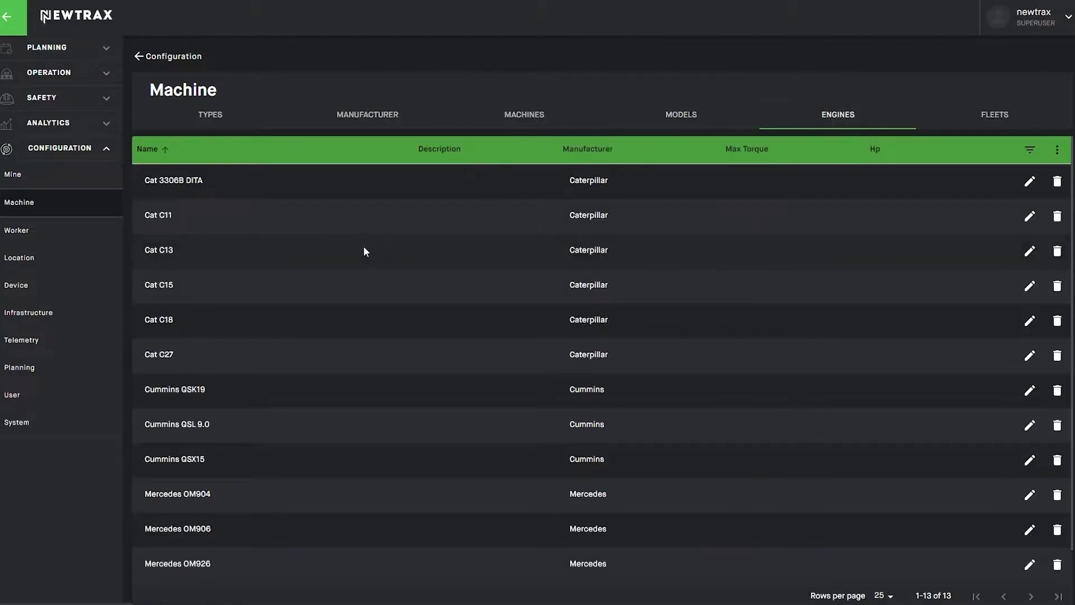
pyautogui.moveTo(888, 169)
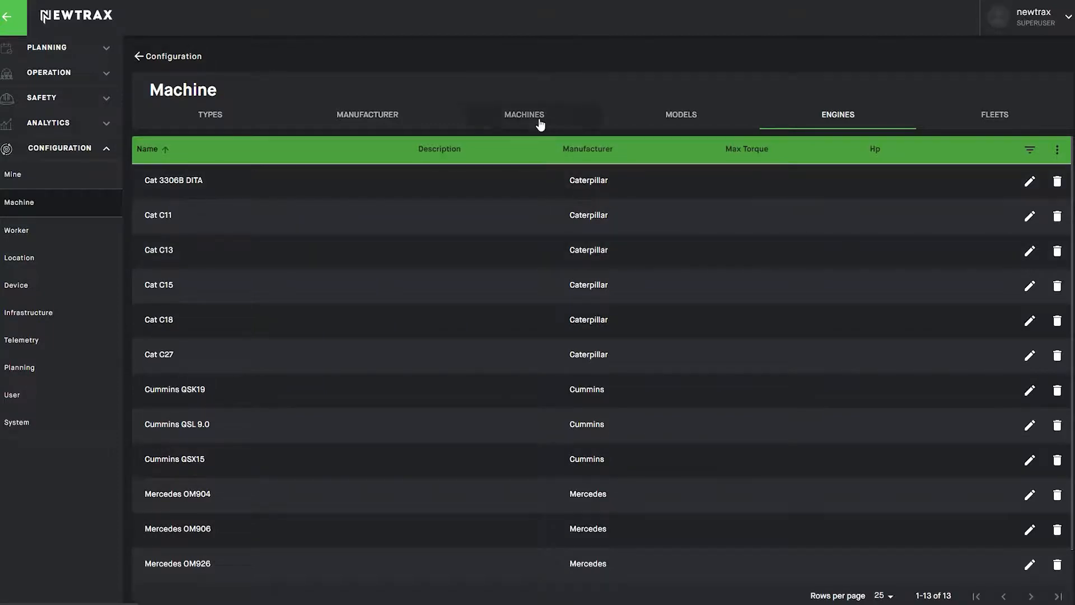
pyautogui.click(523, 114)
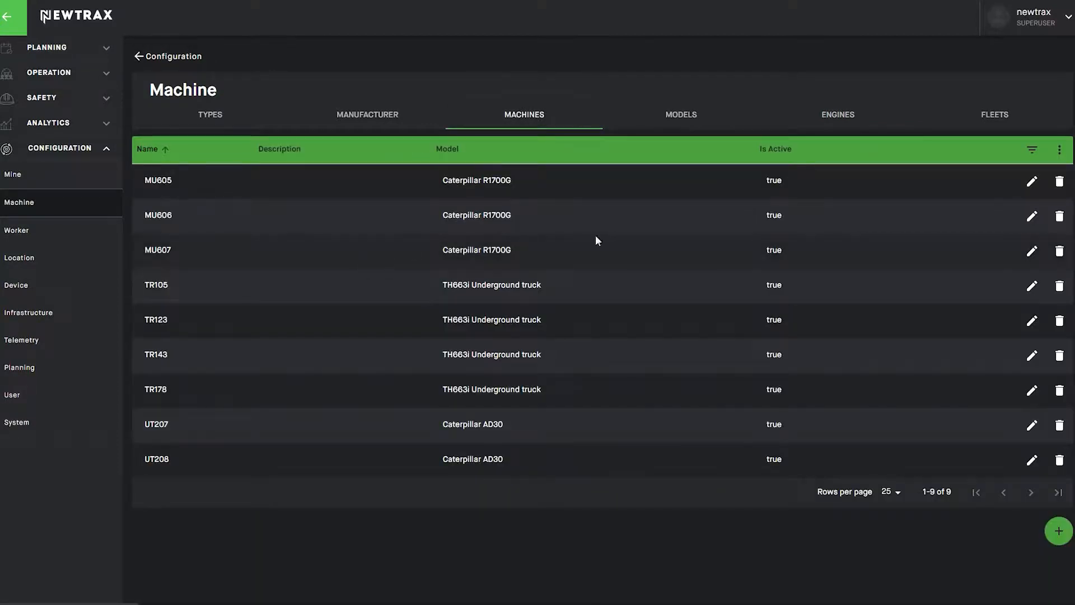
pyautogui.click(1032, 250)
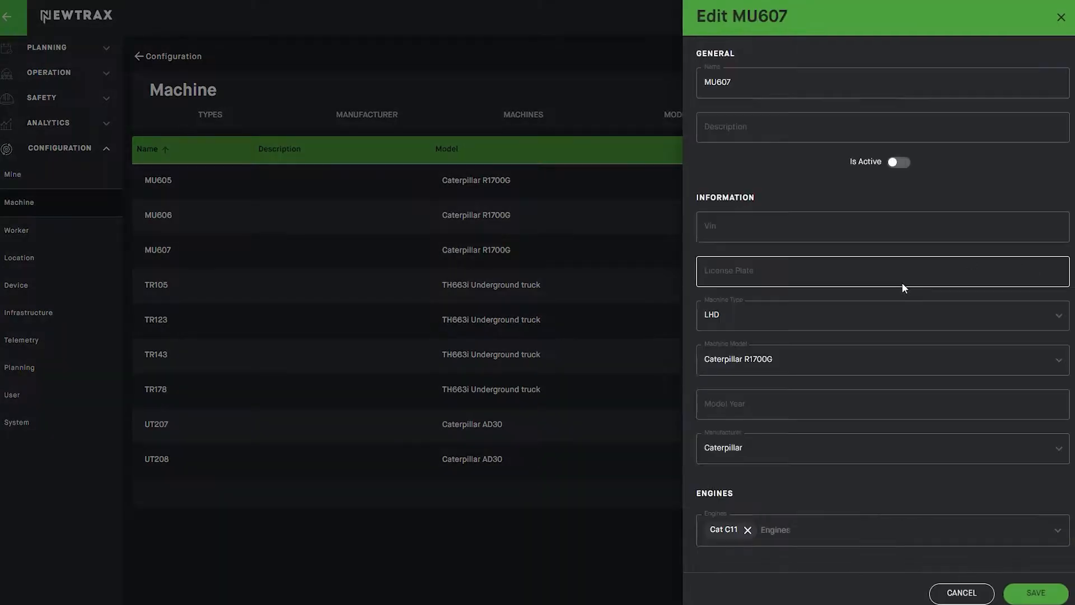
pyautogui.scroll(-3)
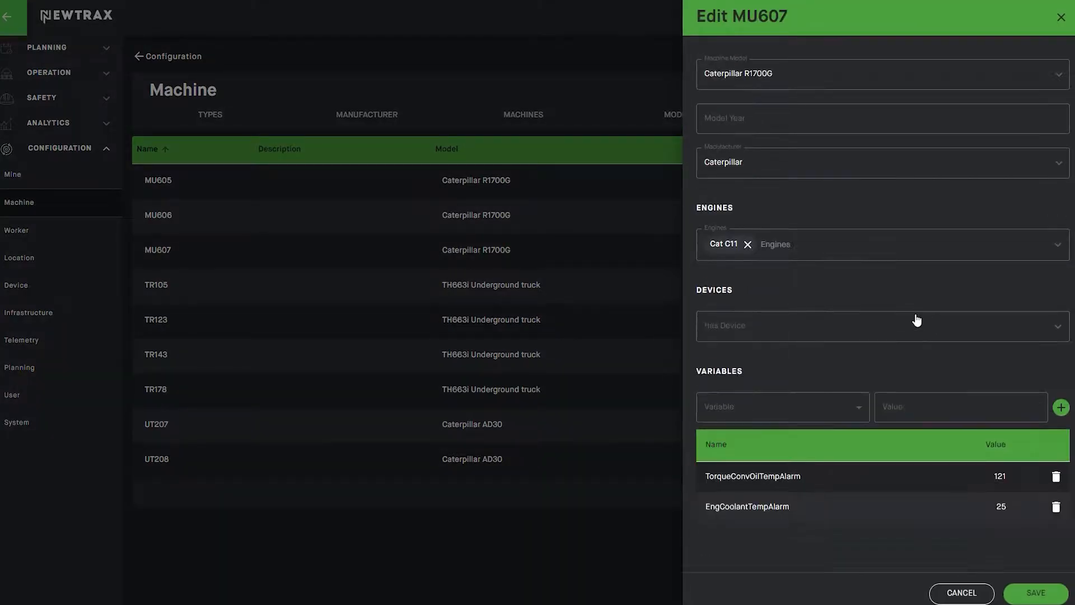
pyautogui.scroll(3)
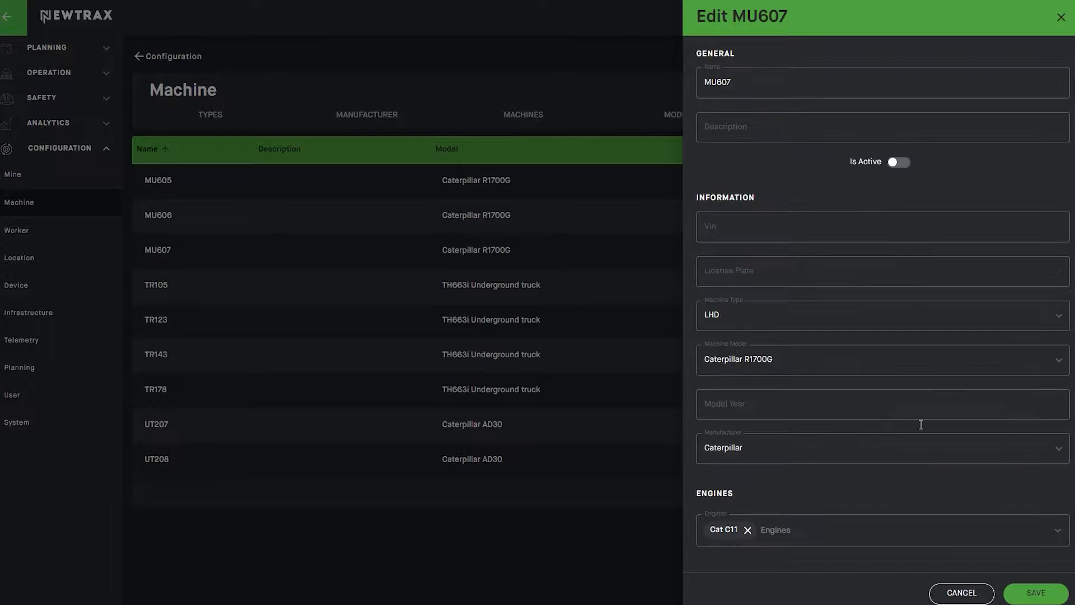
pyautogui.click(961, 592)
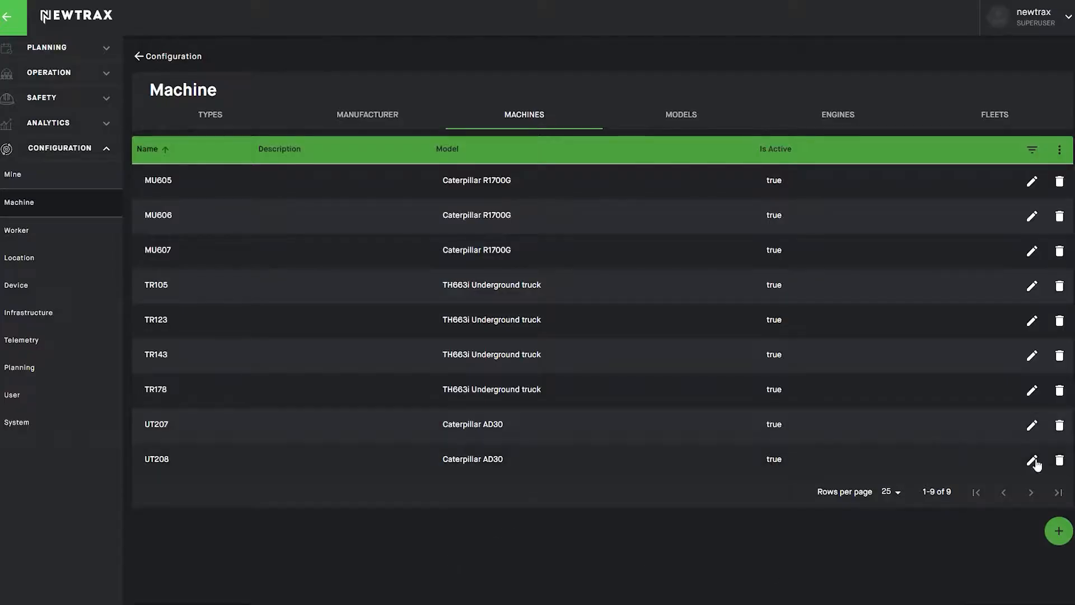
pyautogui.click(1031, 458)
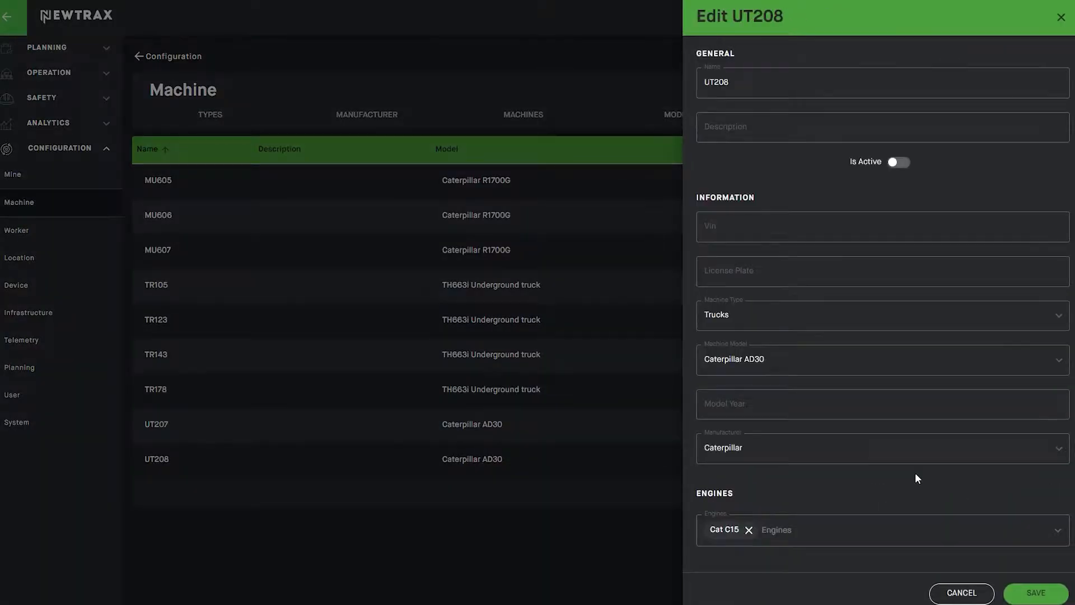
pyautogui.scroll(-3)
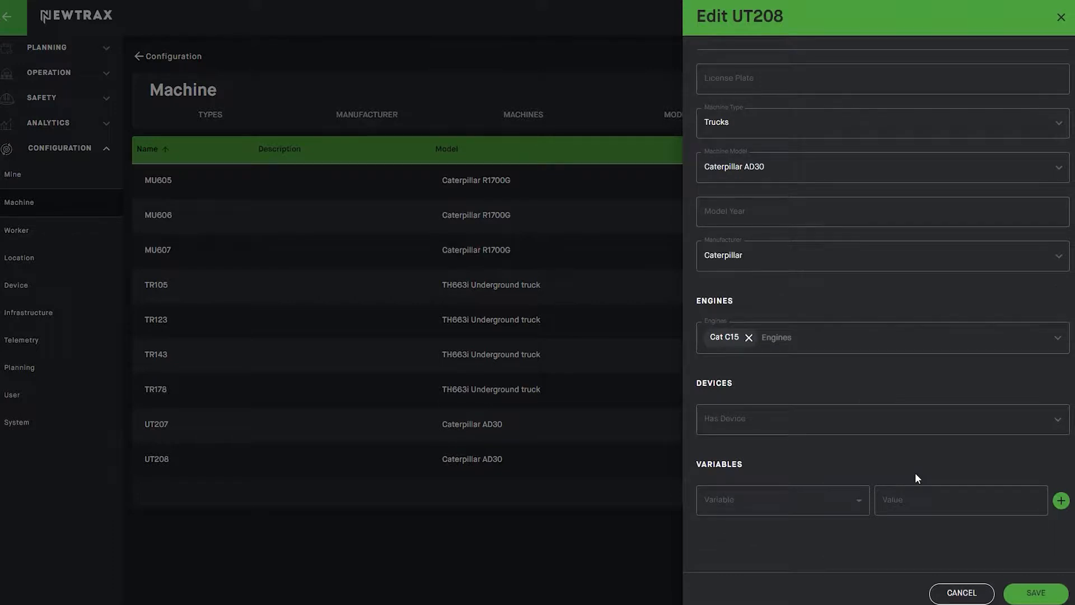
pyautogui.click(961, 593)
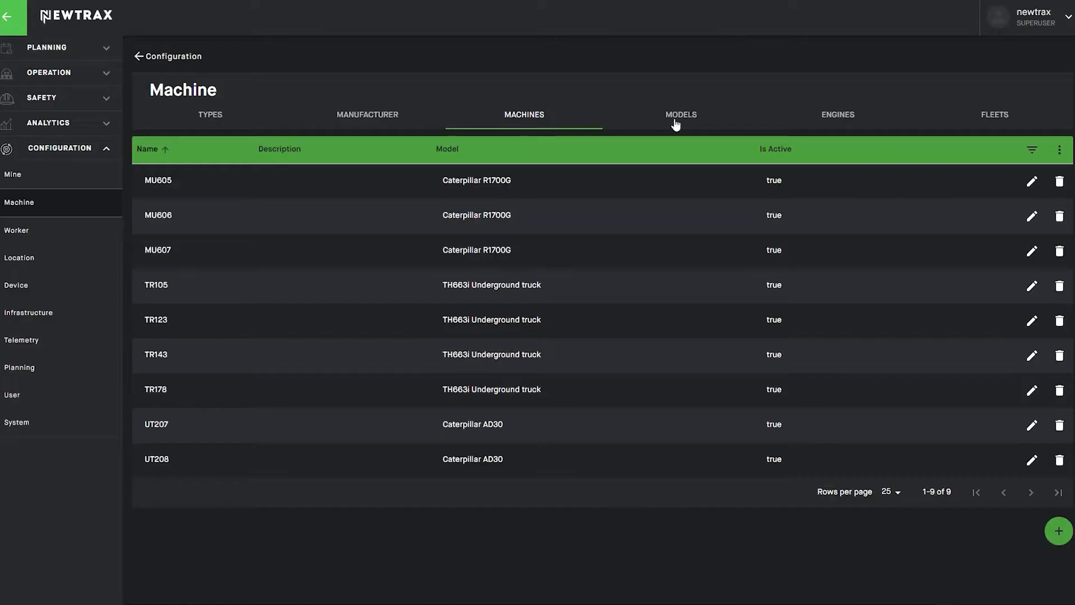
# Step: Review the Caterpillar AD30 model's alarm variables and cancel without saving
pyautogui.click(680, 115)
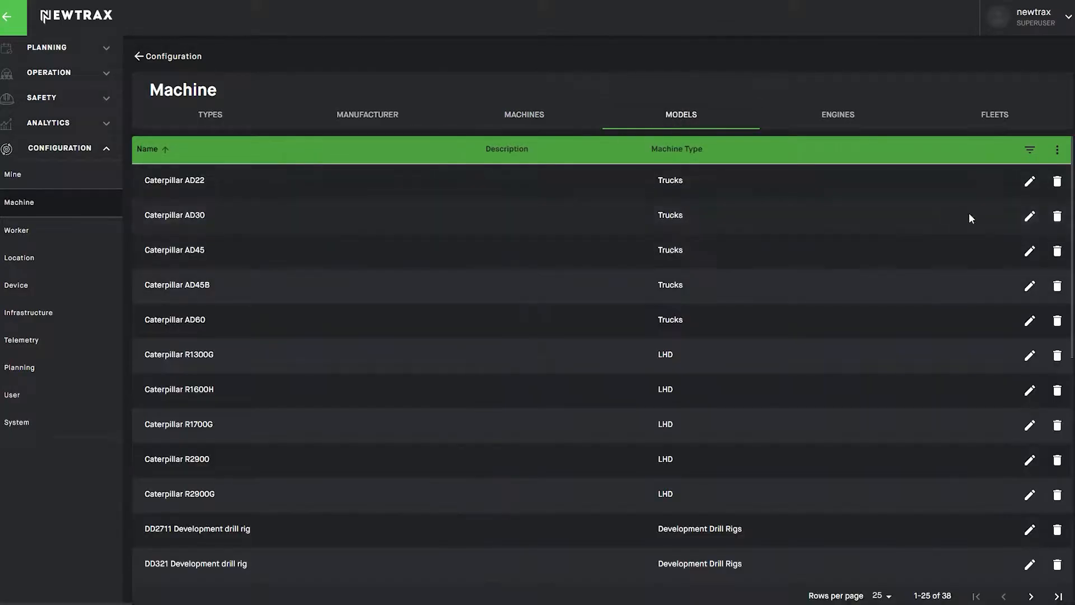
pyautogui.click(1029, 216)
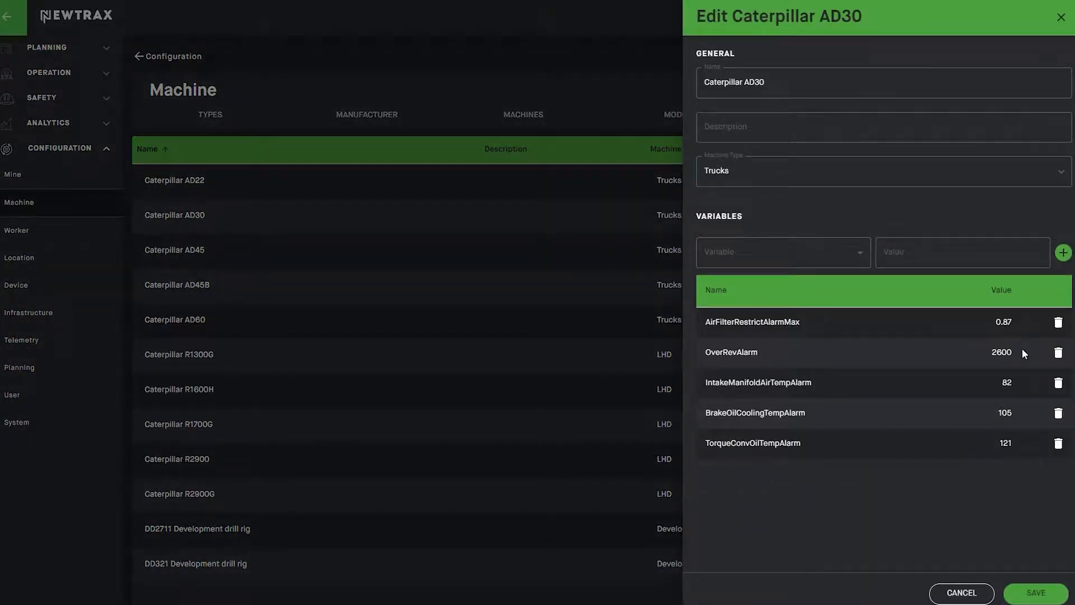
pyautogui.moveTo(1033, 533)
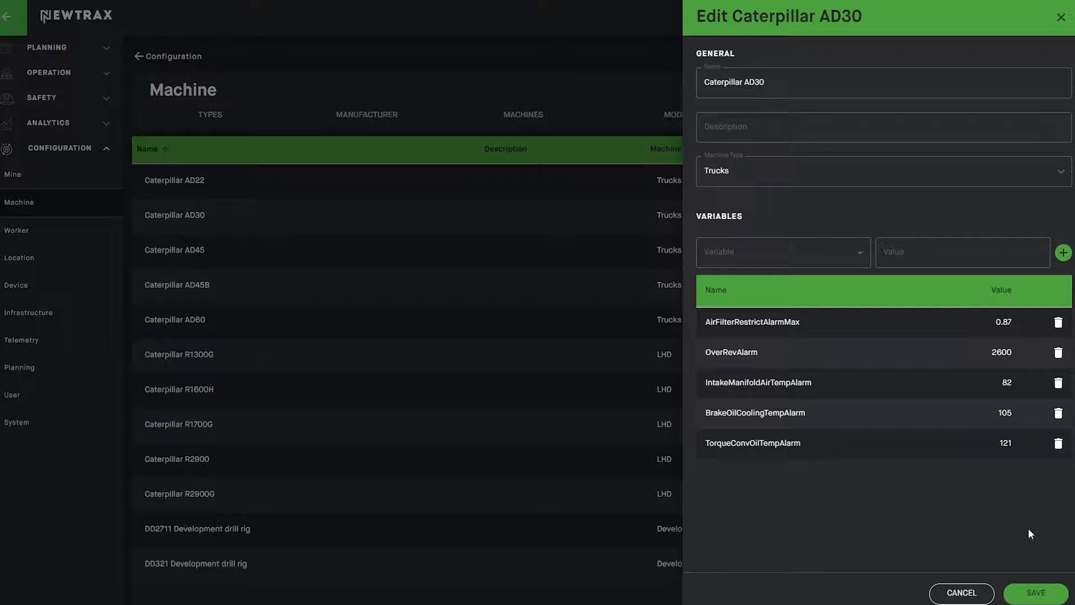
pyautogui.moveTo(962, 592)
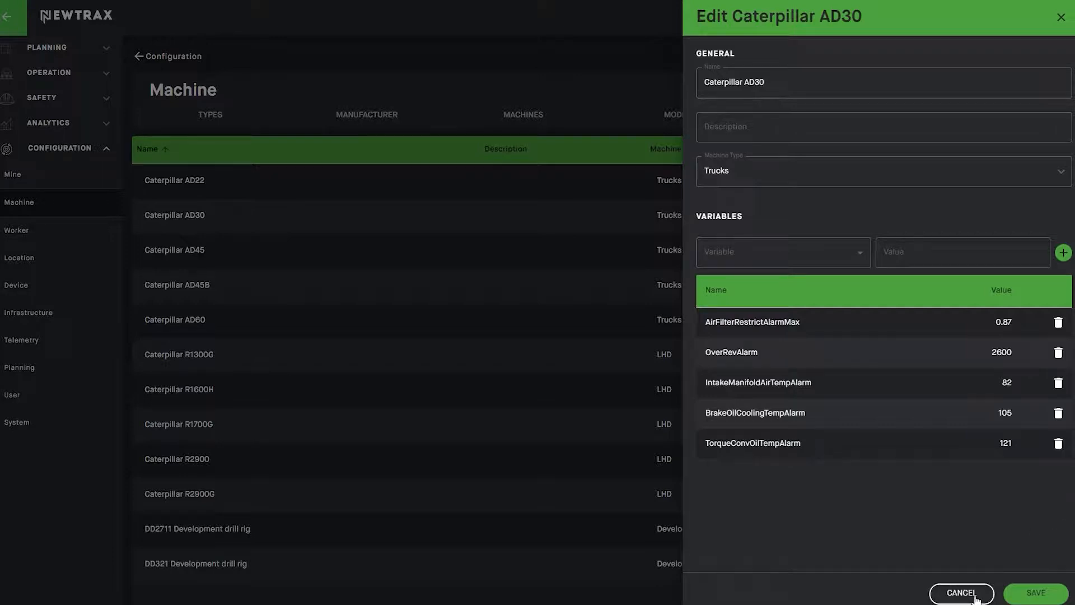
pyautogui.click(960, 593)
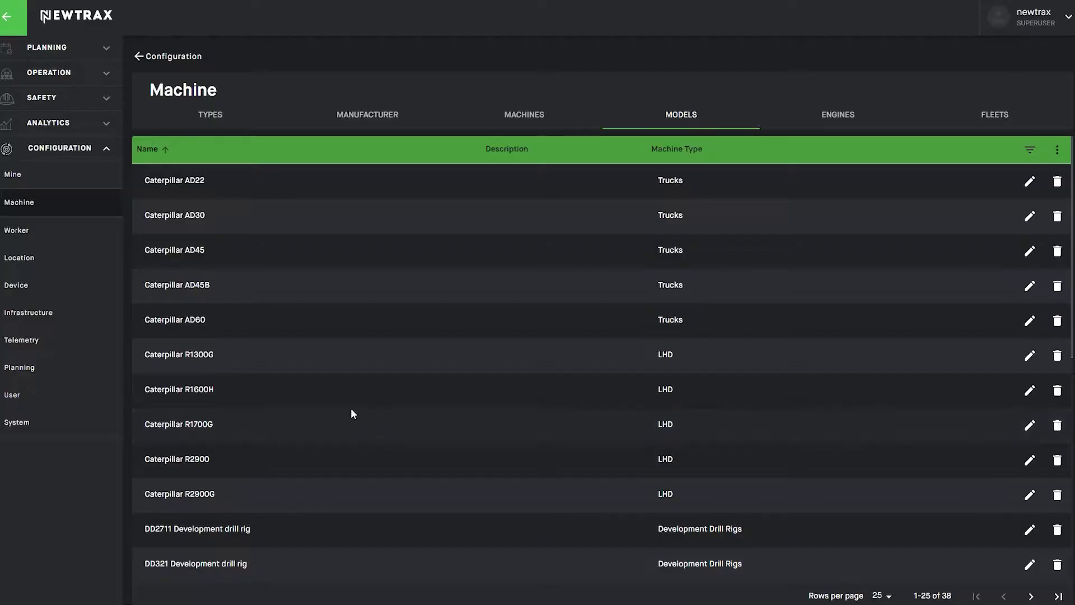
pyautogui.moveTo(48, 345)
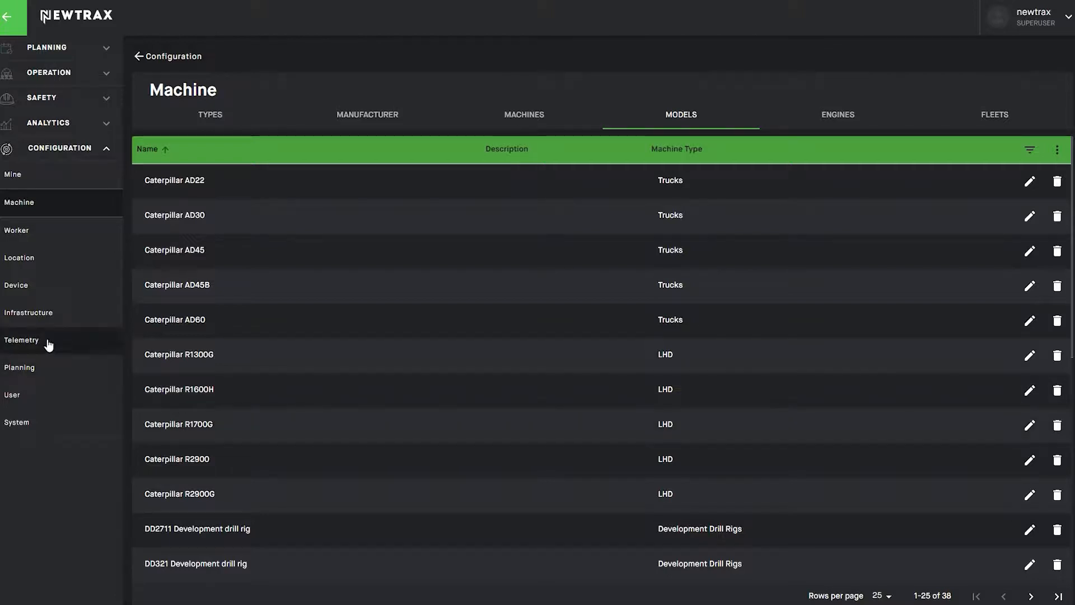
# Step: In Telemetry configuration, browse unit categories, variables, and the sensors list
pyautogui.click(22, 340)
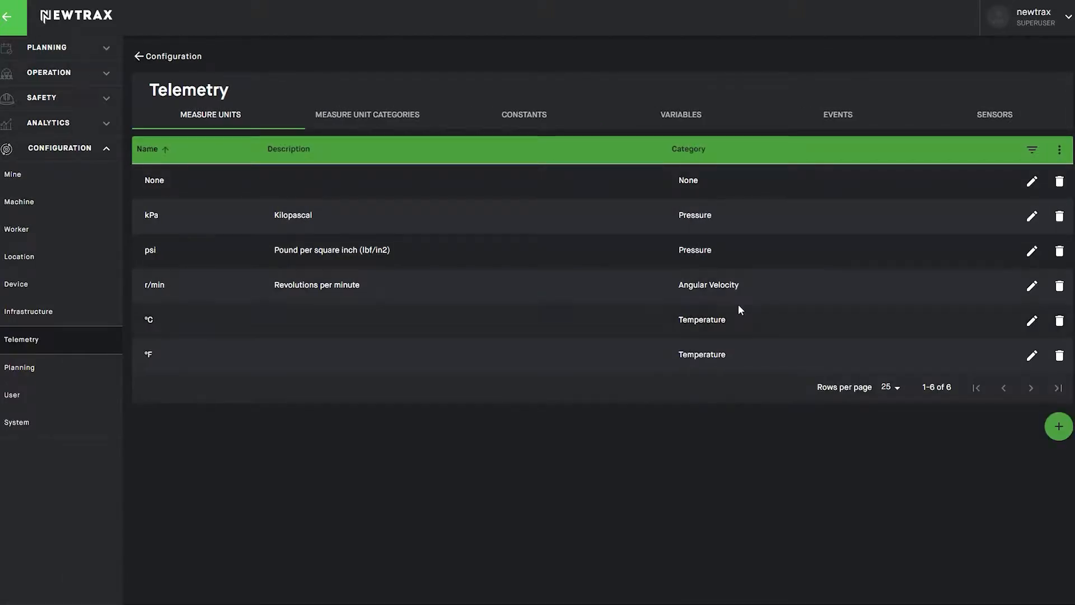
pyautogui.moveTo(386, 150)
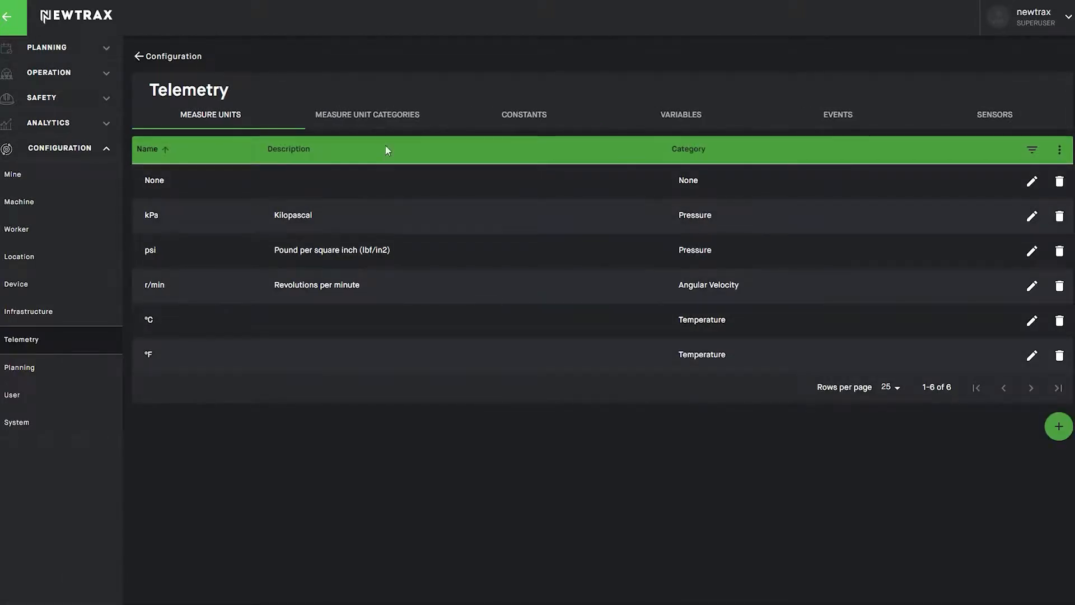
pyautogui.click(367, 114)
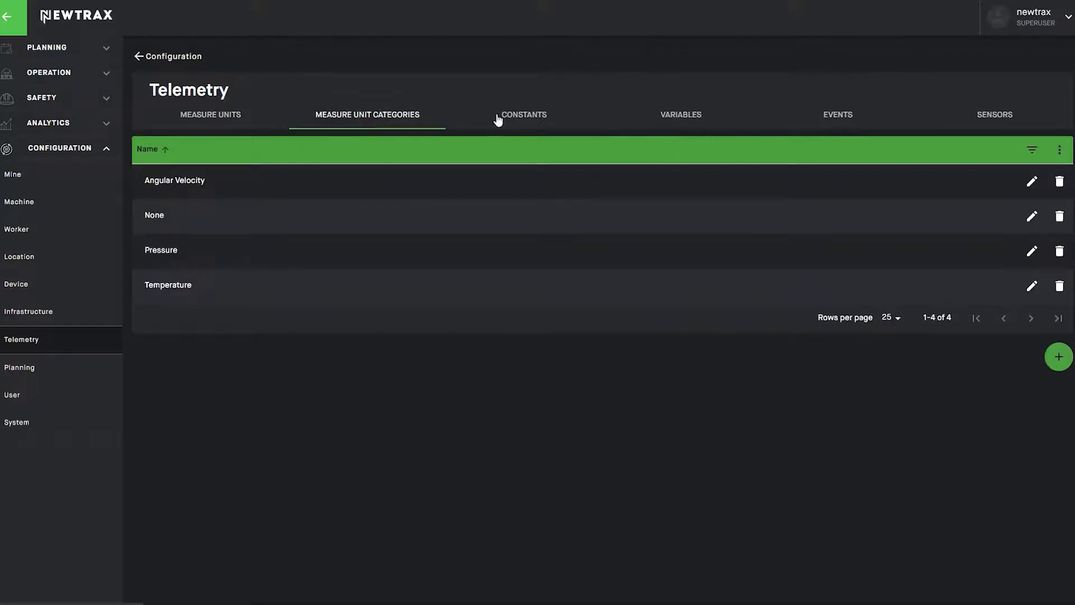
pyautogui.click(681, 114)
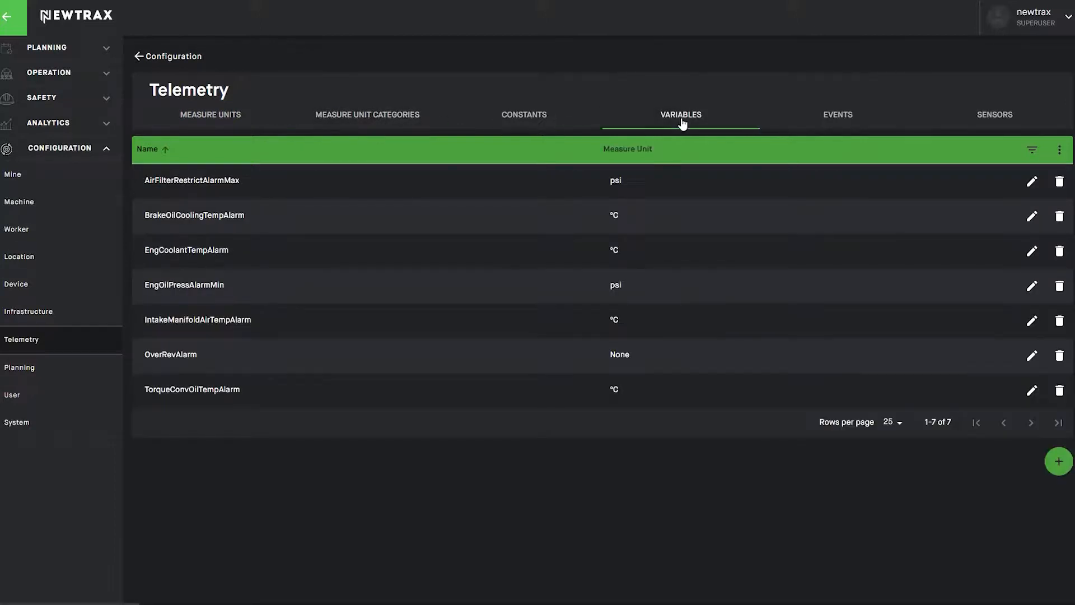
pyautogui.click(994, 114)
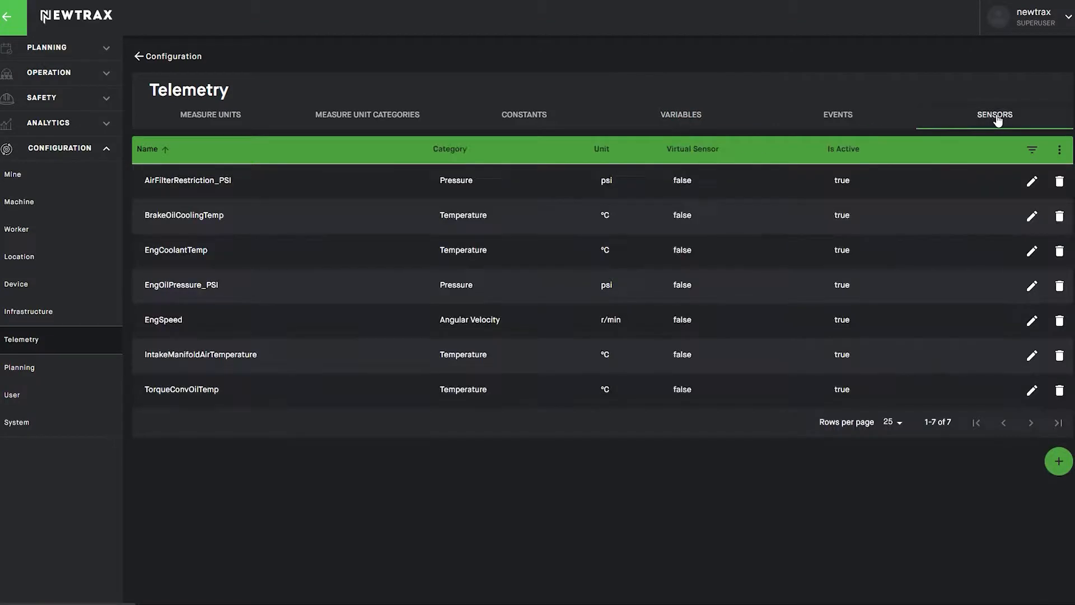
pyautogui.moveTo(993, 119)
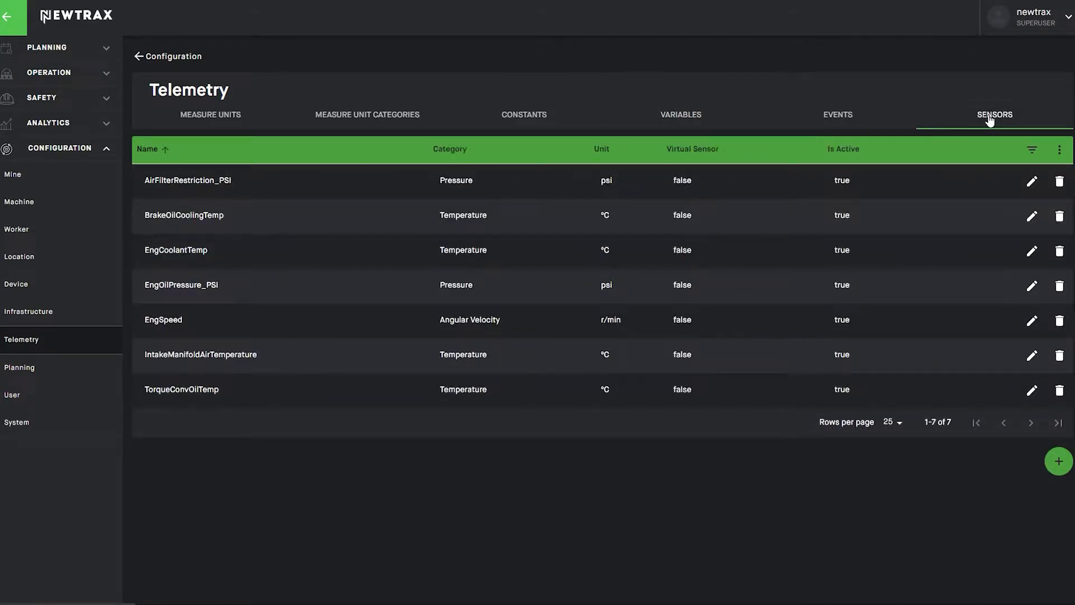
# Step: Review the Eng Coolant Temp Alarm event unchanged, then return to the home page
pyautogui.click(838, 114)
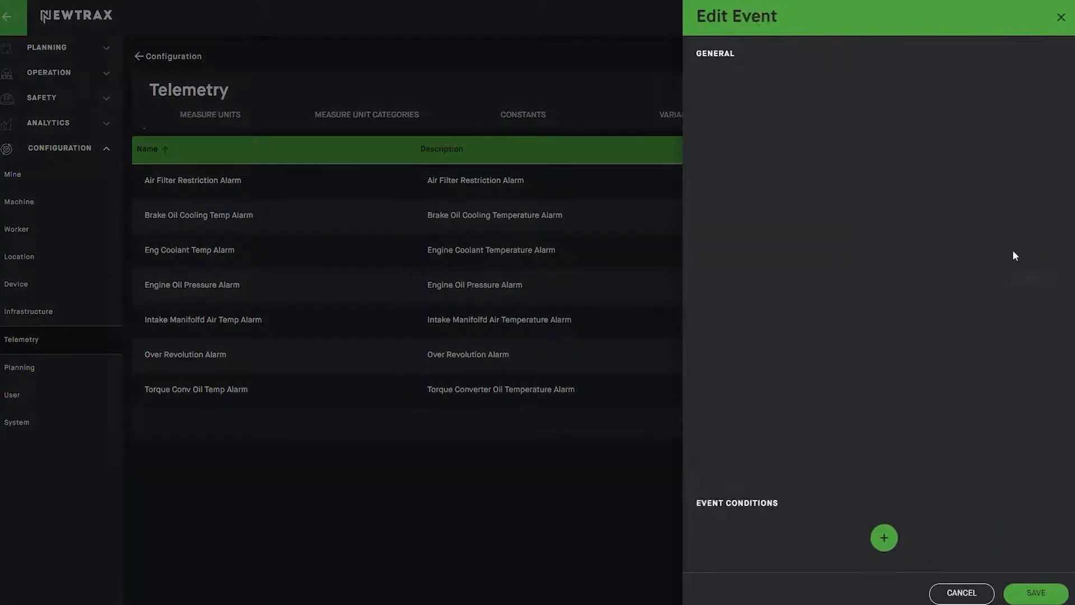
pyautogui.click(189, 250)
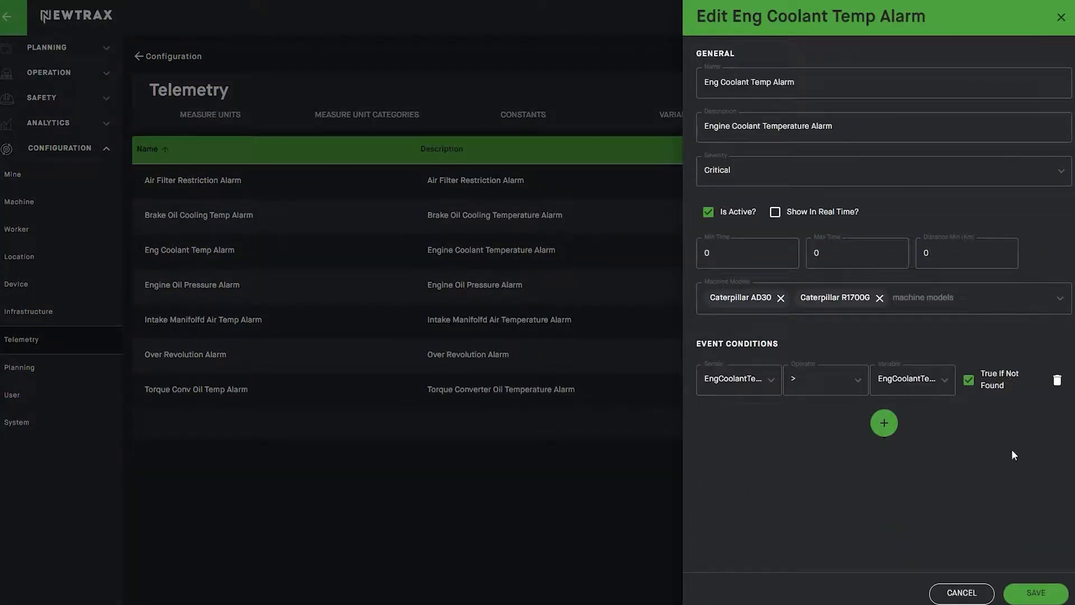
pyautogui.click(960, 592)
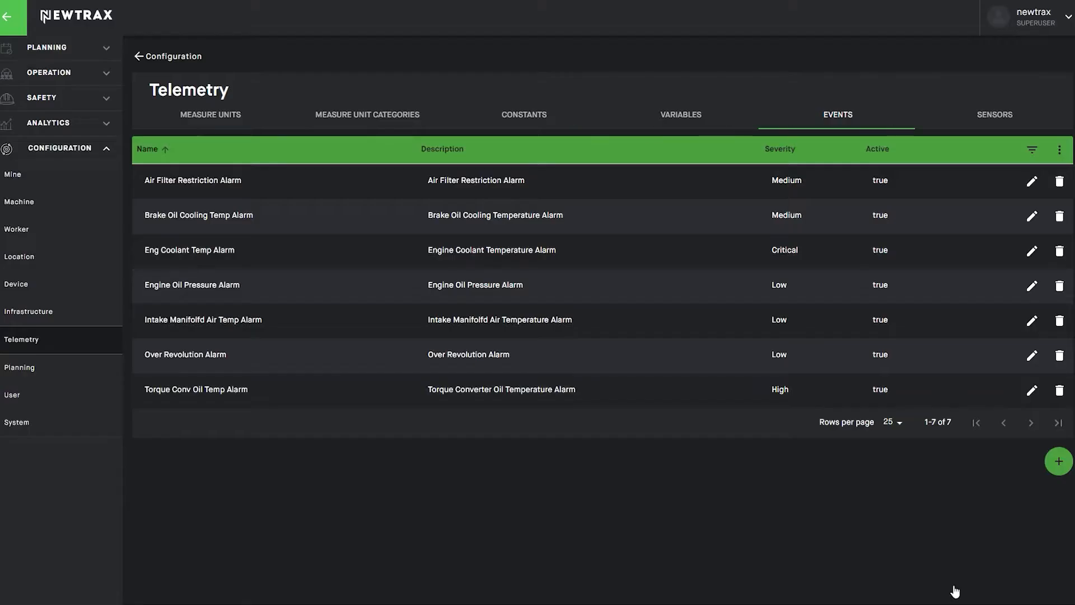
pyautogui.moveTo(1032, 319)
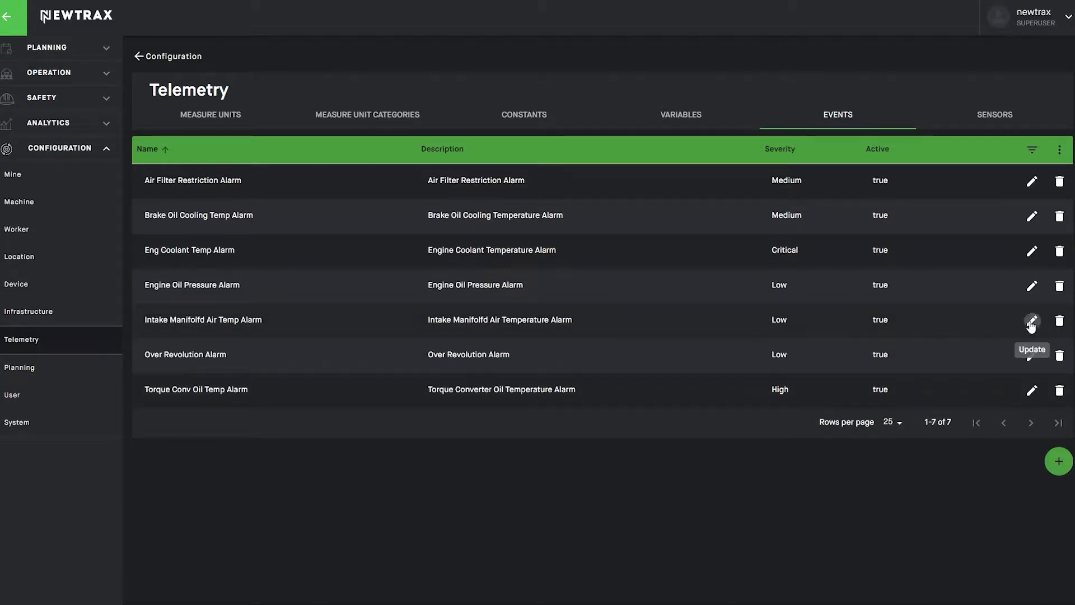
pyautogui.click(1031, 320)
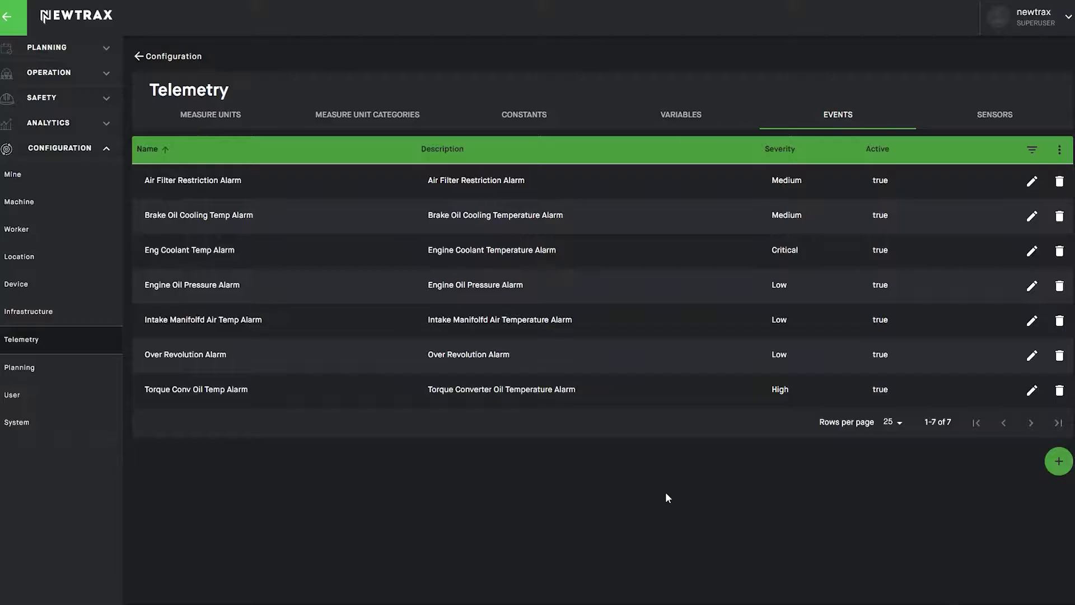
pyautogui.click(12, 18)
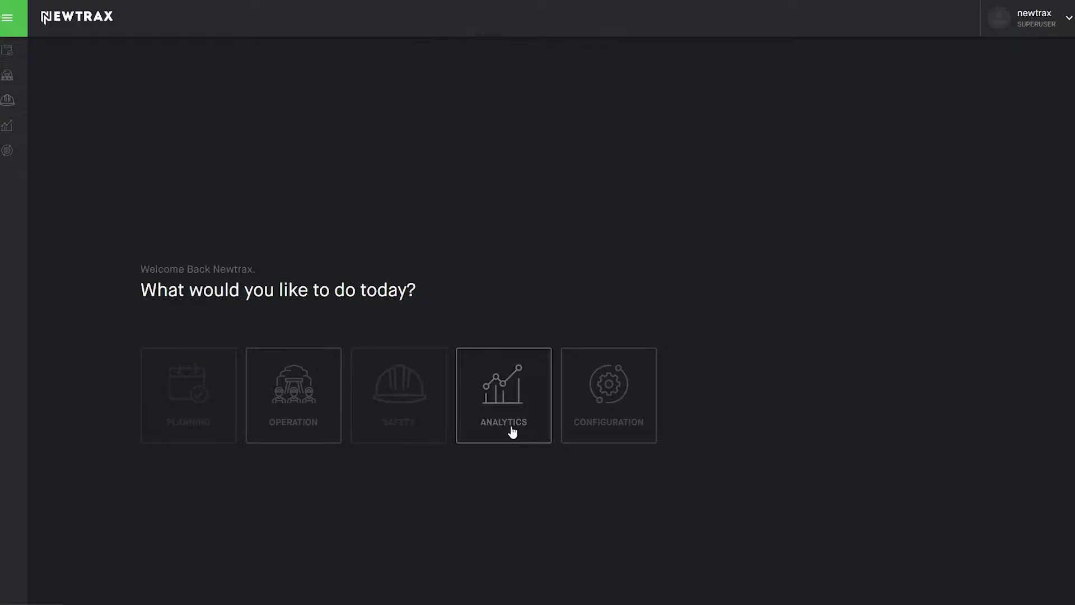
# Step: Open Analytics and its Production dashboard showing number-of-dumps charts
pyautogui.click(503, 396)
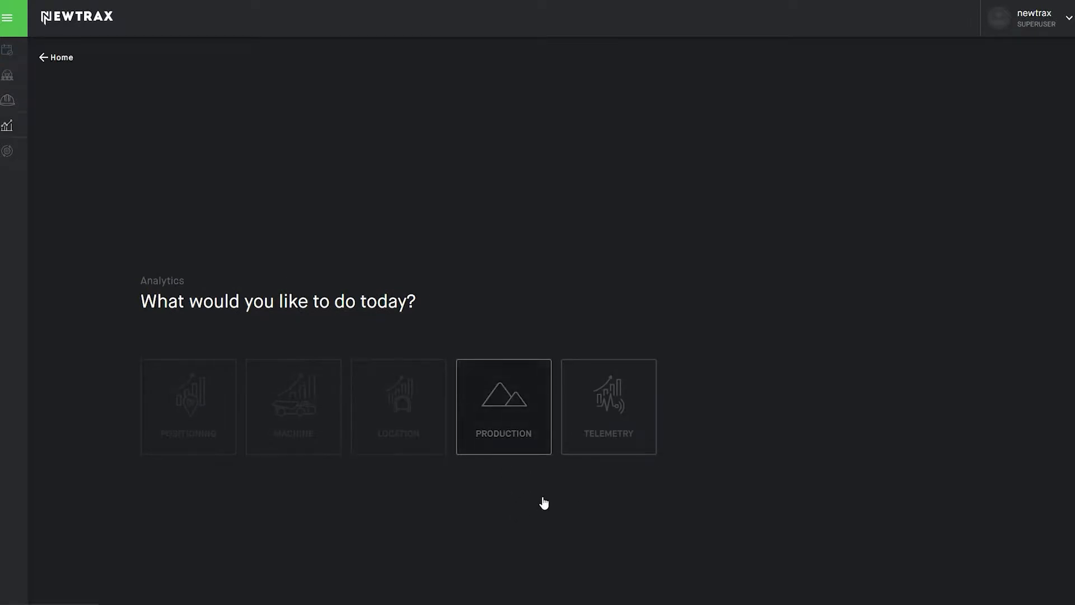
pyautogui.click(503, 406)
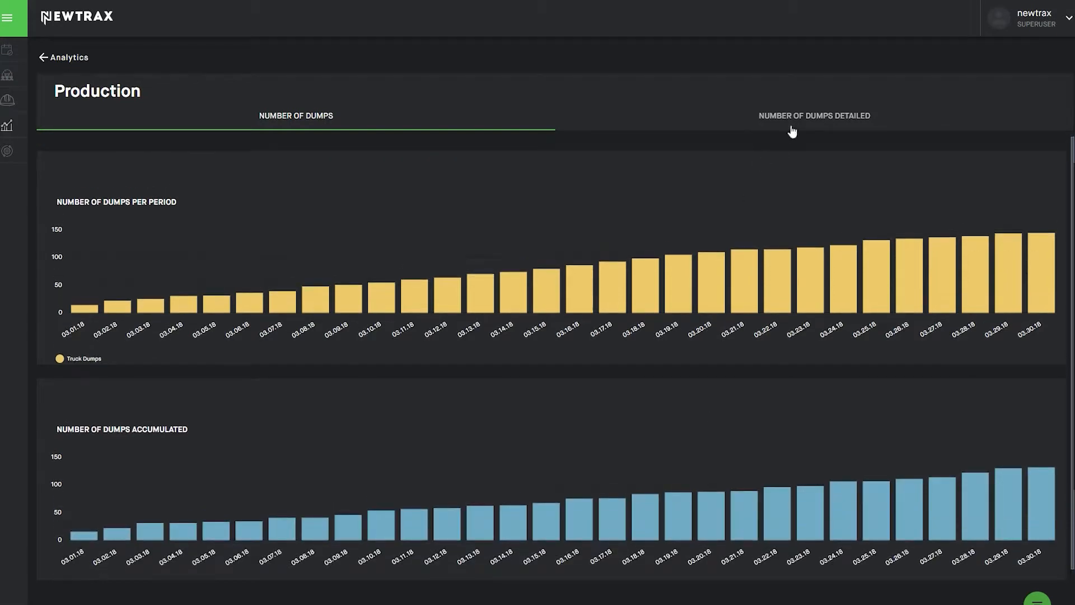
# Step: View detailed dumps per day, then open the Telemetry analytics page from the sidebar
pyautogui.click(813, 115)
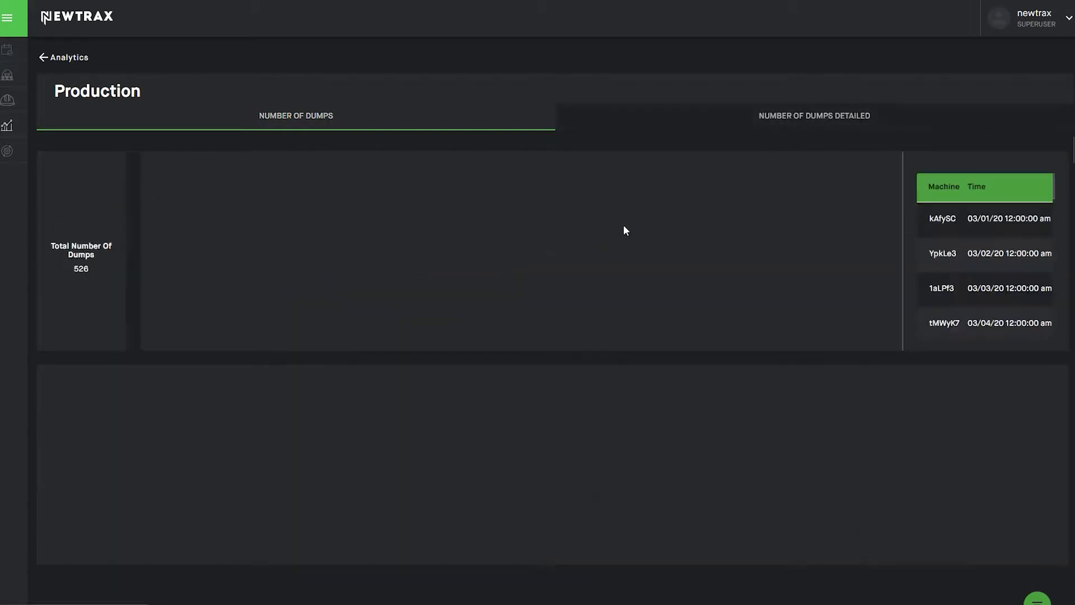
pyautogui.click(813, 115)
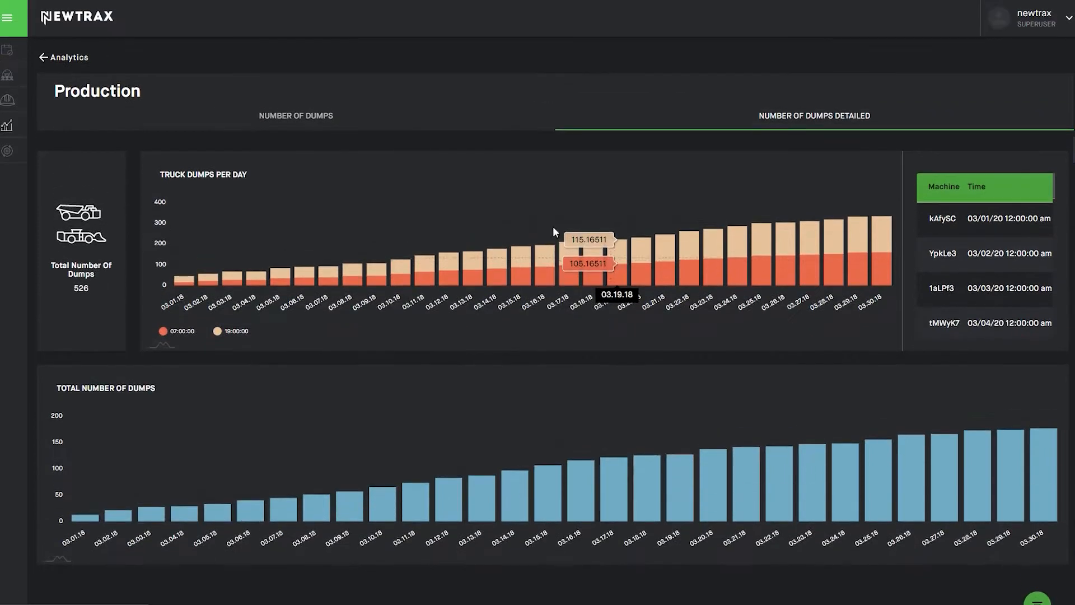
pyautogui.click(14, 17)
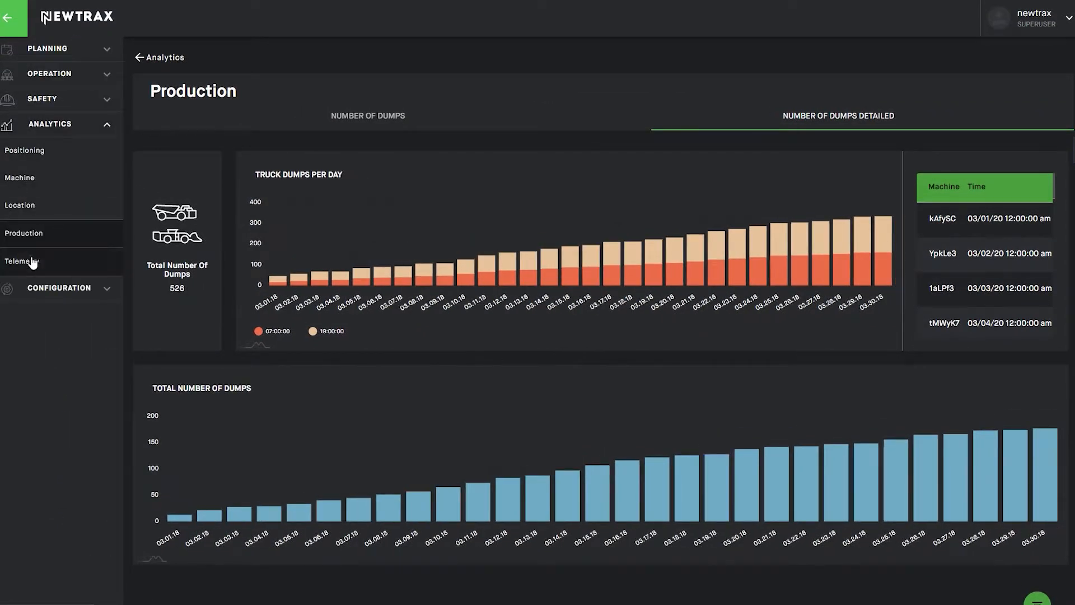
pyautogui.click(21, 260)
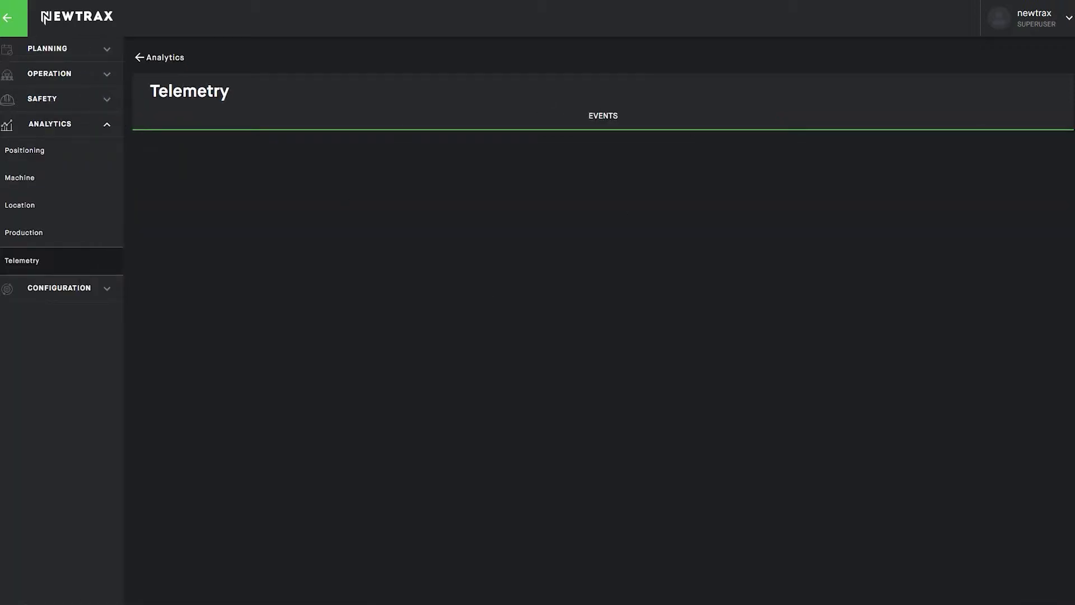